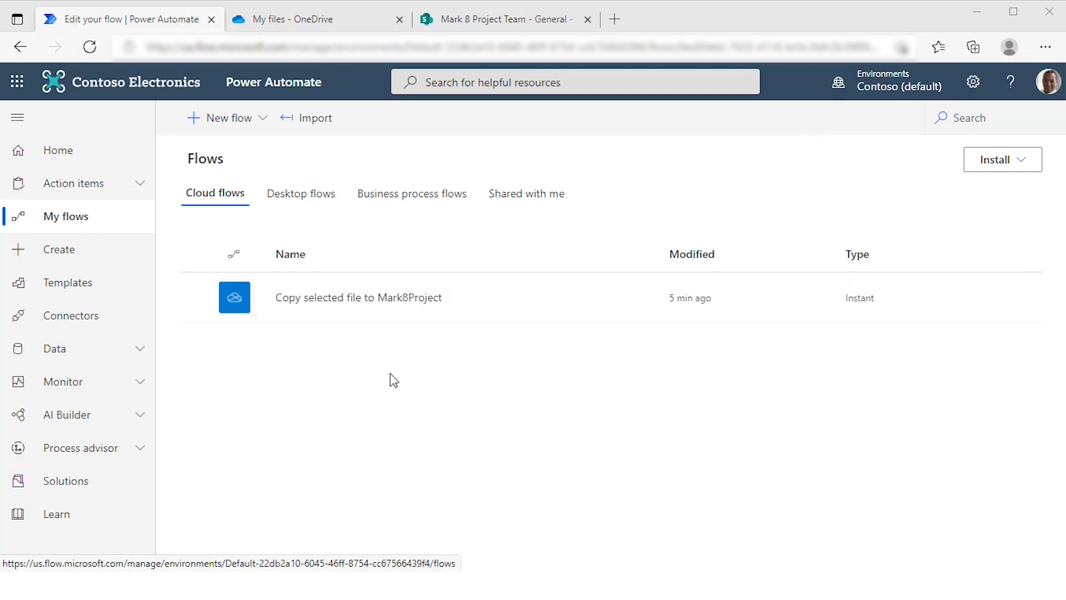
Open the 'Copy selected file to Mark8Project' flow from My flows.
{"action": "left_click", "coordinate": [359, 298]}
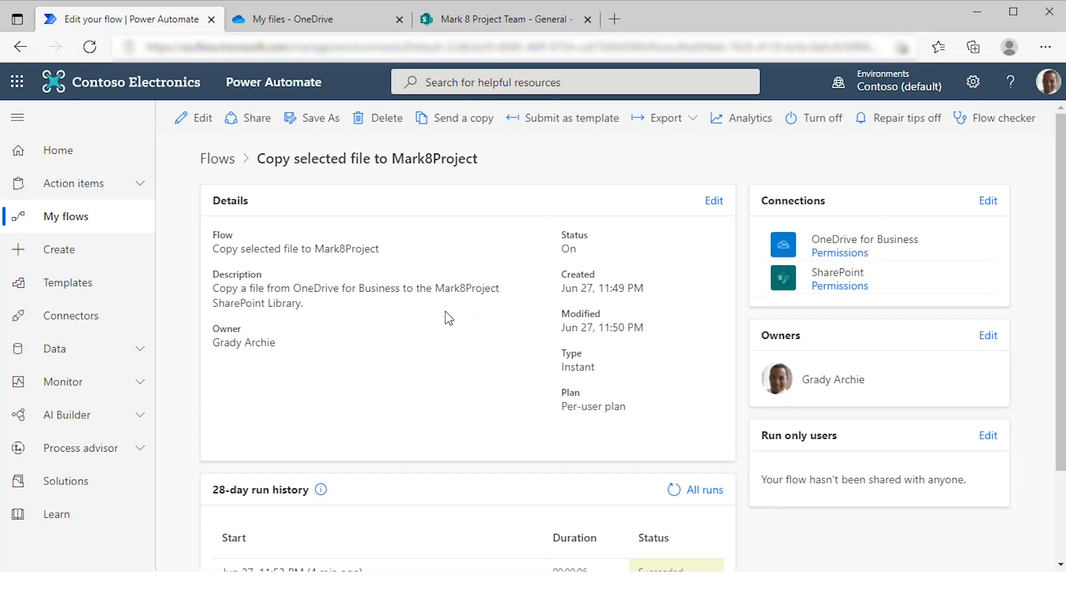
{"action": "mouse_move", "coordinate": [391, 311]}
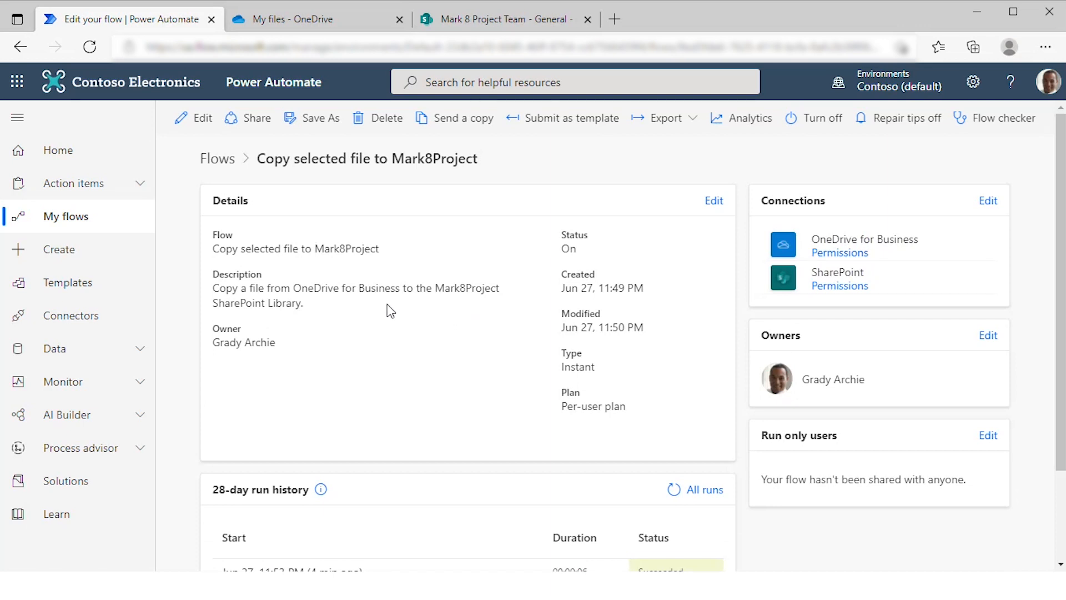
{"action": "mouse_move", "coordinate": [259, 367]}
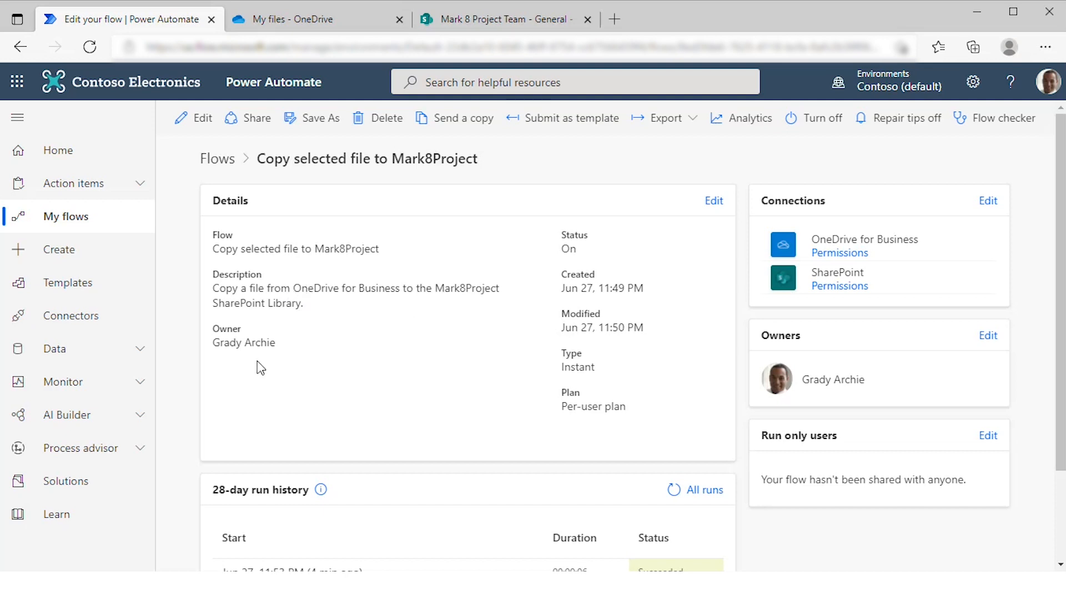
{"action": "mouse_move", "coordinate": [565, 243]}
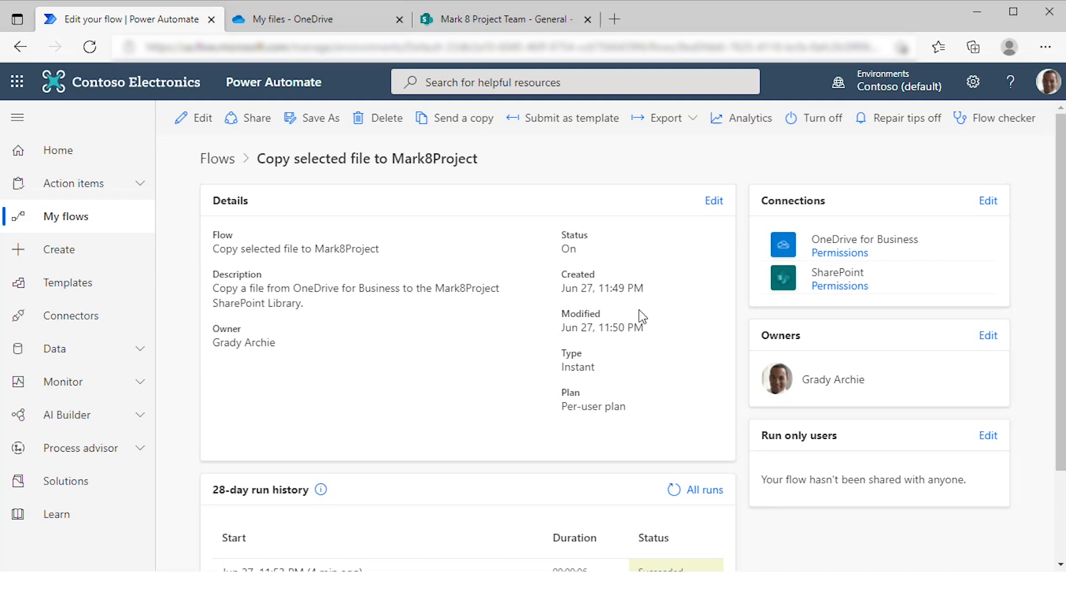
{"action": "mouse_move", "coordinate": [606, 376]}
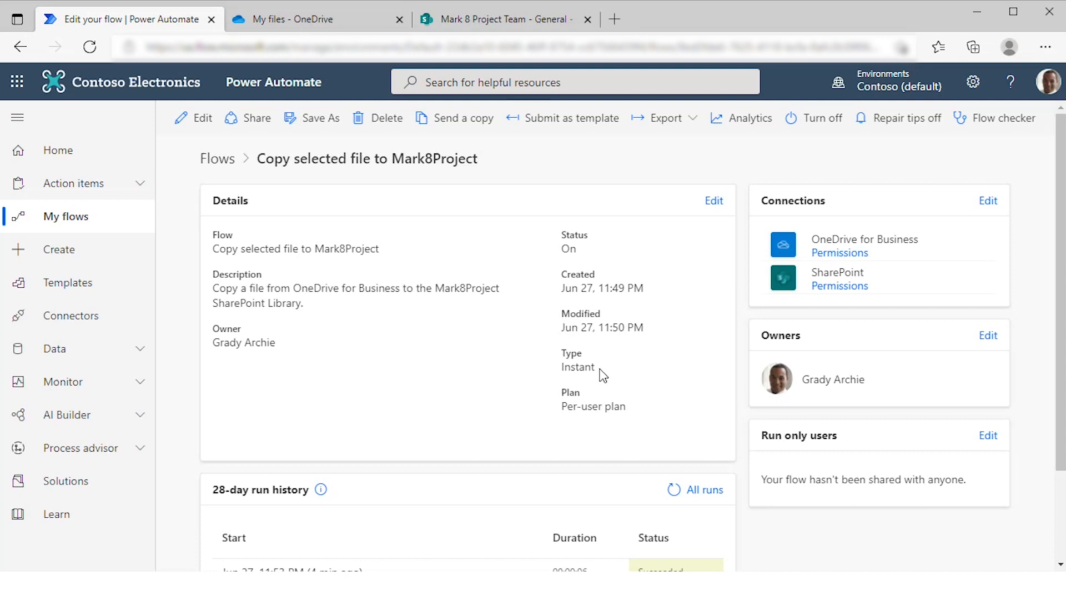
{"action": "mouse_move", "coordinate": [599, 375]}
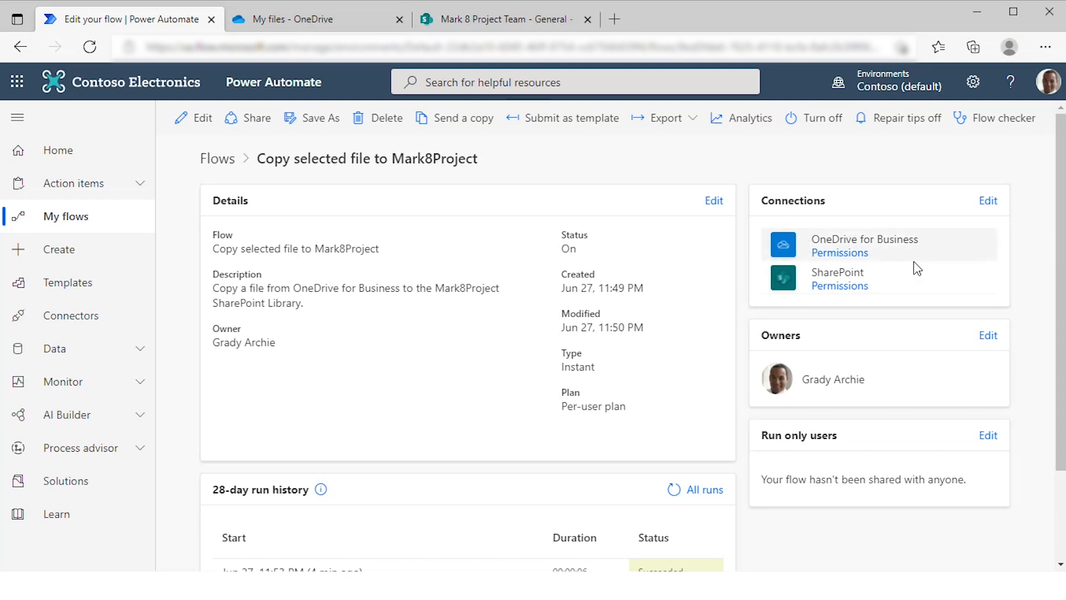
View the flow's owner and its OneDrive for Business and SharePoint connections.
{"action": "left_click", "coordinate": [988, 335]}
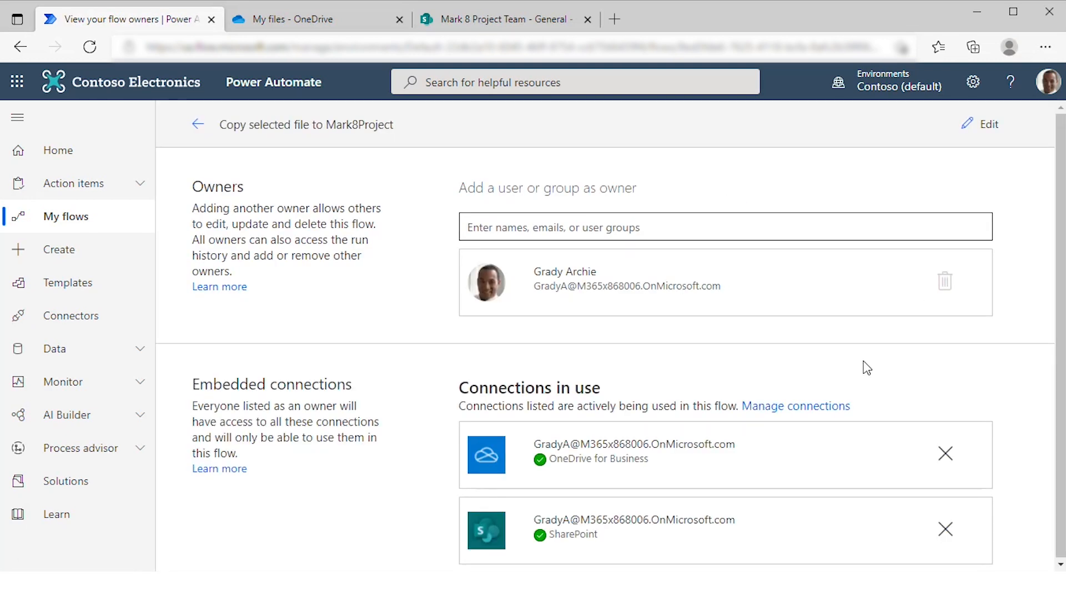
{"action": "left_click", "coordinate": [198, 123]}
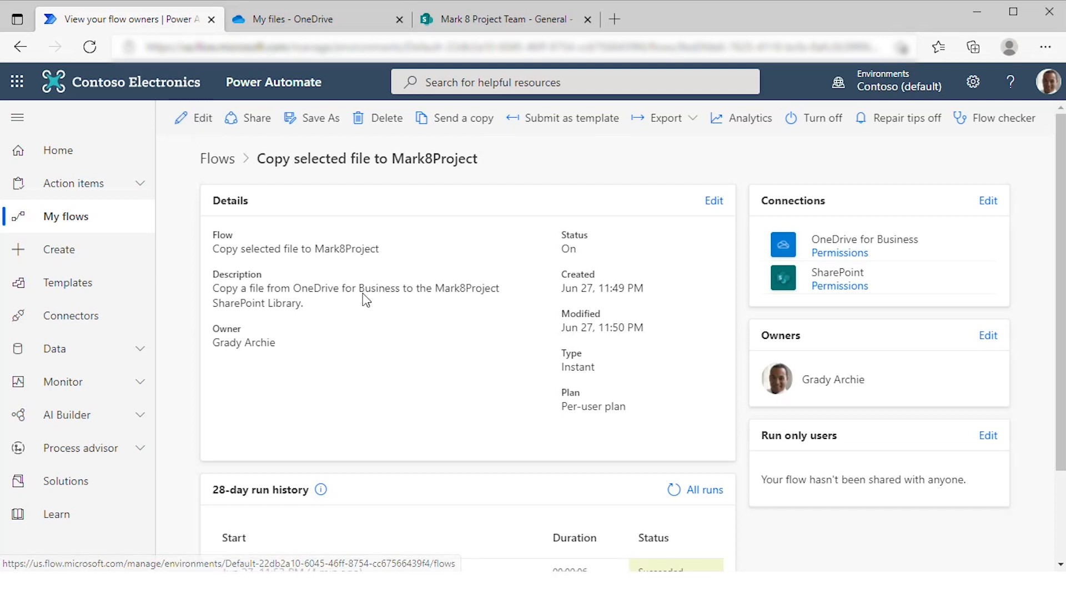
{"action": "left_click", "coordinate": [988, 334]}
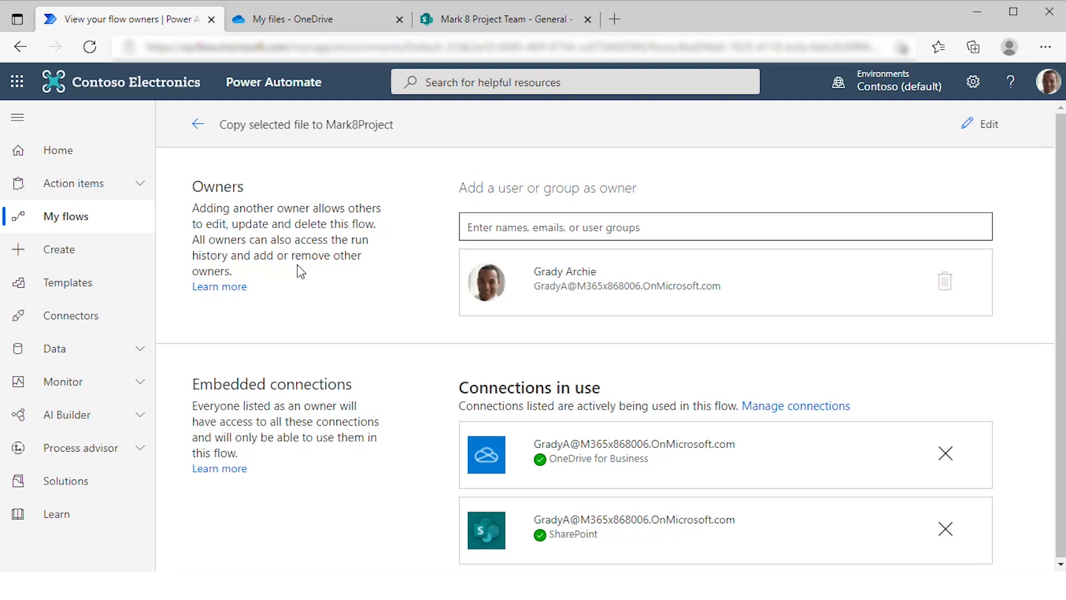
{"action": "mouse_move", "coordinate": [298, 277]}
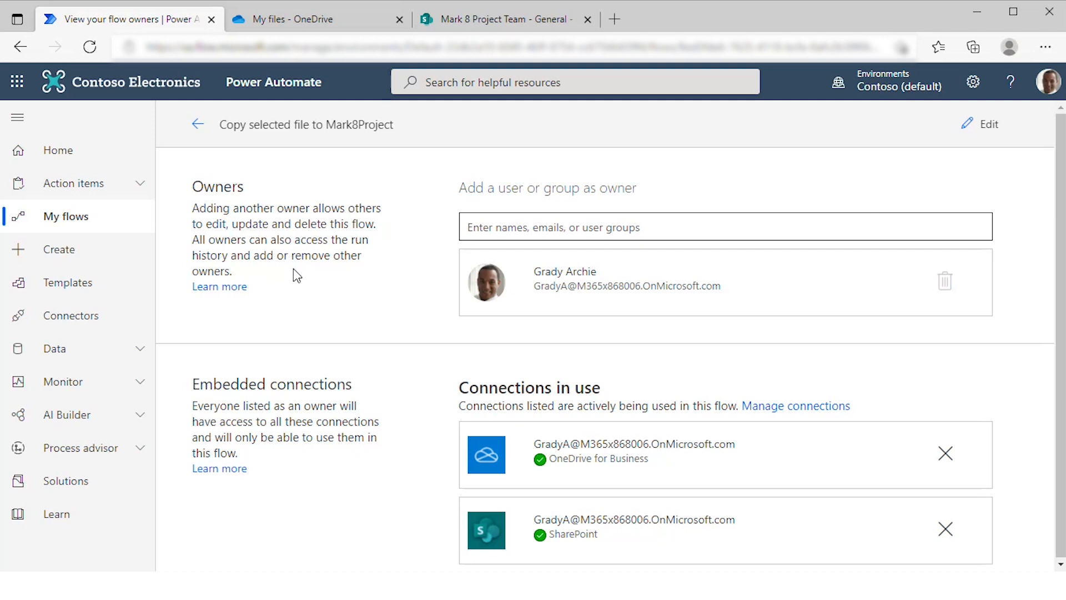
{"action": "mouse_move", "coordinate": [291, 205]}
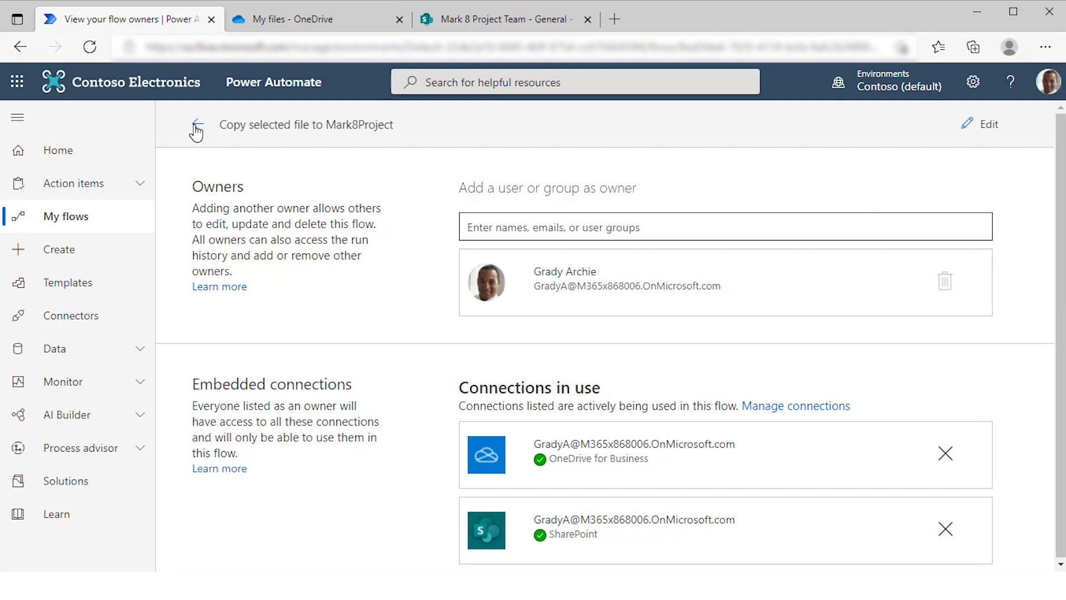
Return to the flow details page and bring up the Send a copy form.
{"action": "left_click", "coordinate": [196, 124]}
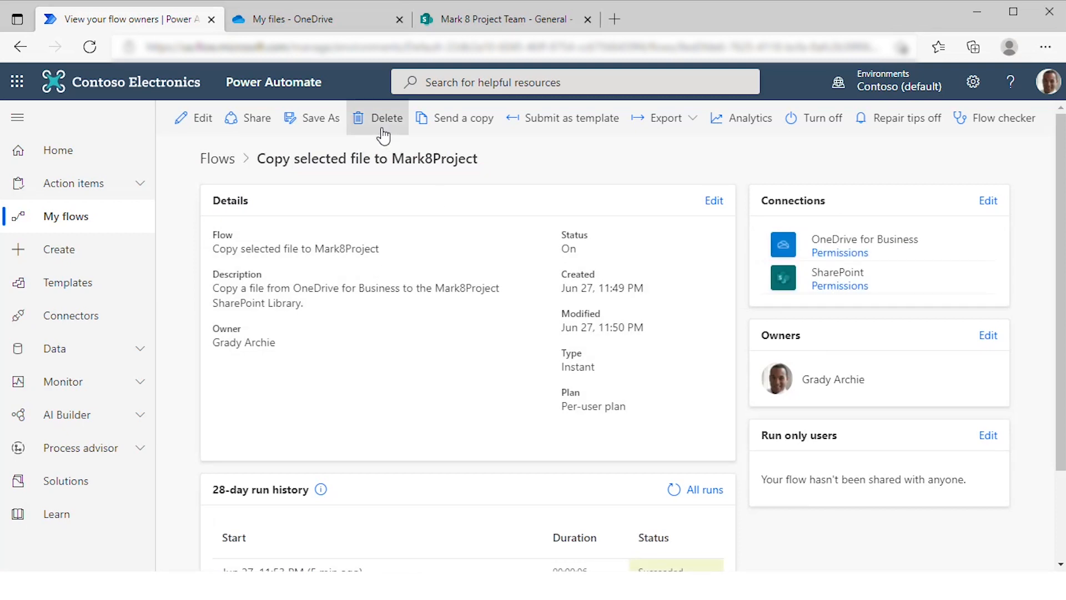
{"action": "mouse_move", "coordinate": [461, 143]}
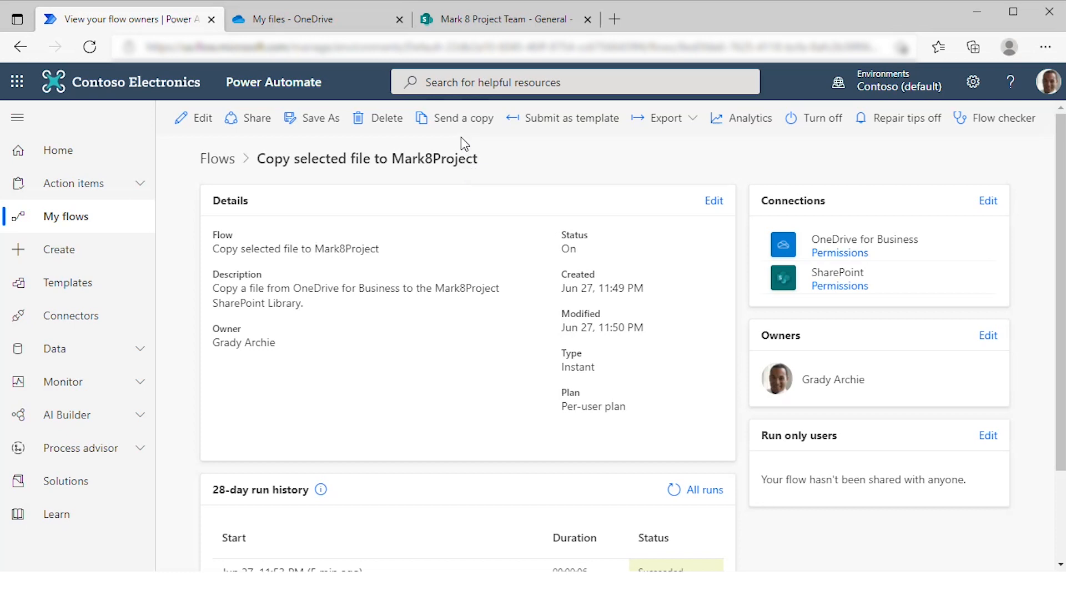
{"action": "left_click", "coordinate": [461, 118]}
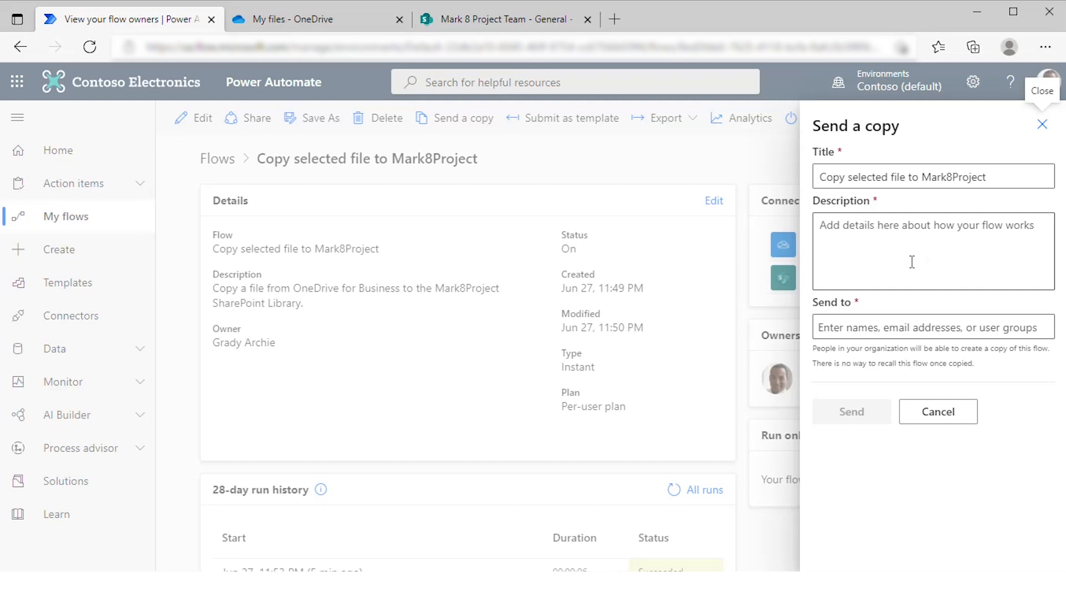
{"action": "mouse_move", "coordinate": [1051, 147]}
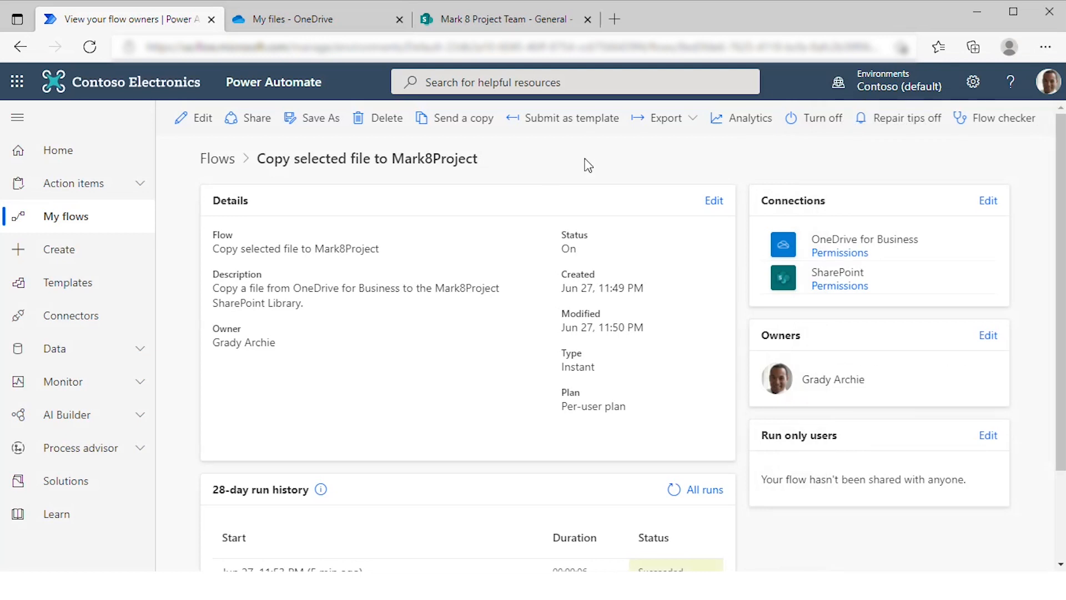
{"action": "mouse_move", "coordinate": [562, 118]}
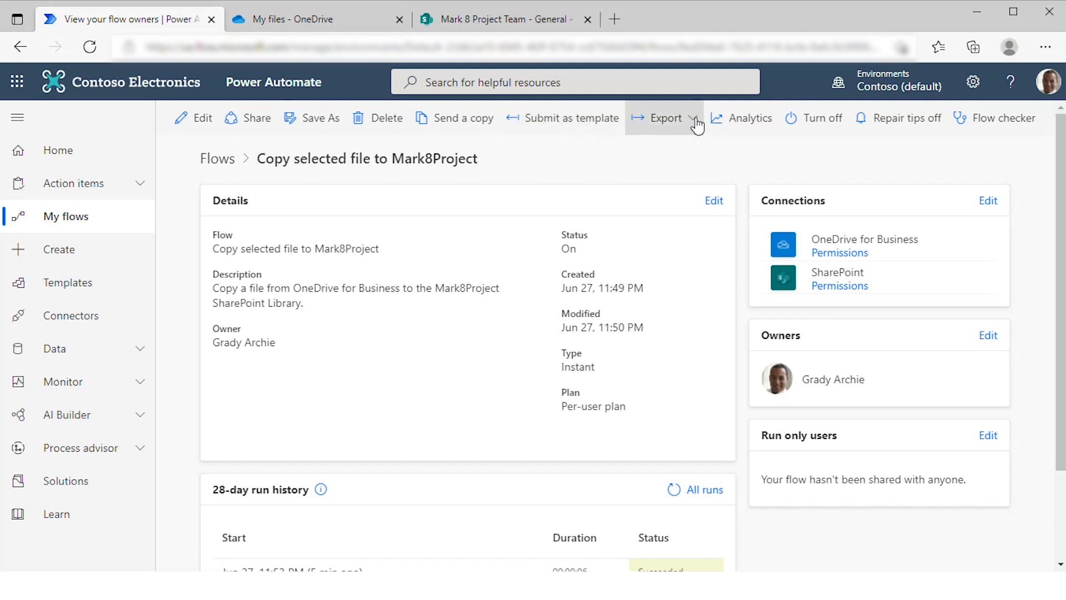
Reveal the Export options offering a Package (.zip).
{"action": "left_click", "coordinate": [666, 117]}
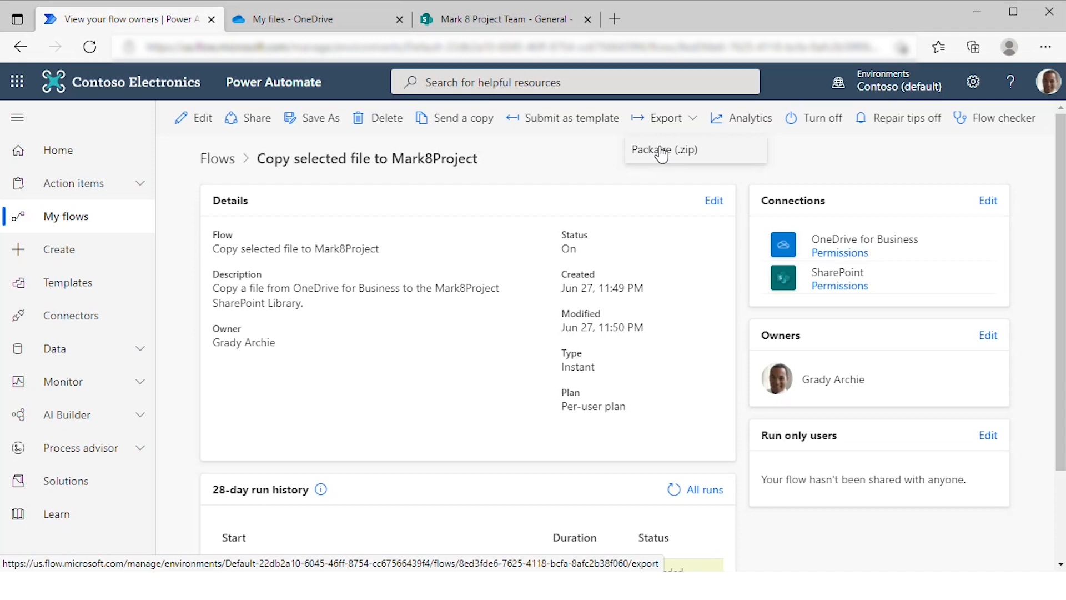
{"action": "mouse_move", "coordinate": [740, 117]}
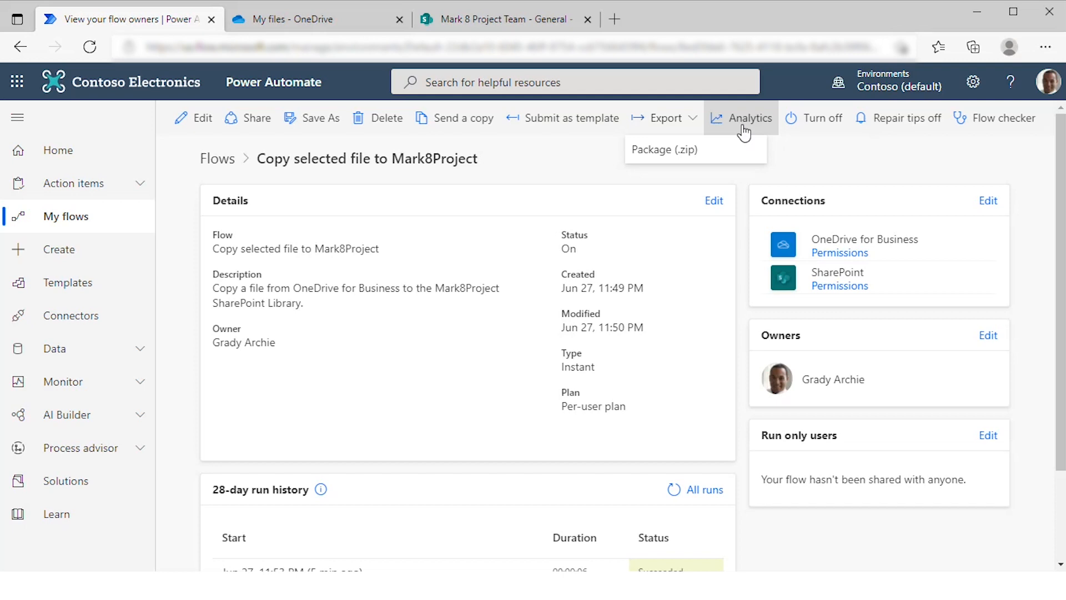
{"action": "mouse_move", "coordinate": [747, 132]}
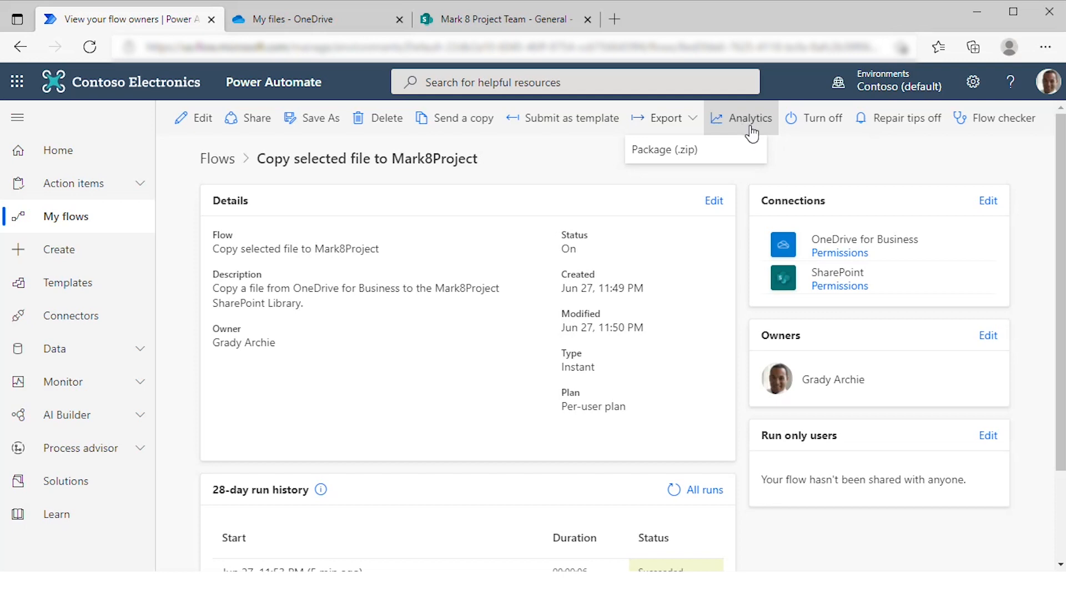
Turn the flow off and back on so its status reads On.
{"action": "left_click", "coordinate": [813, 118]}
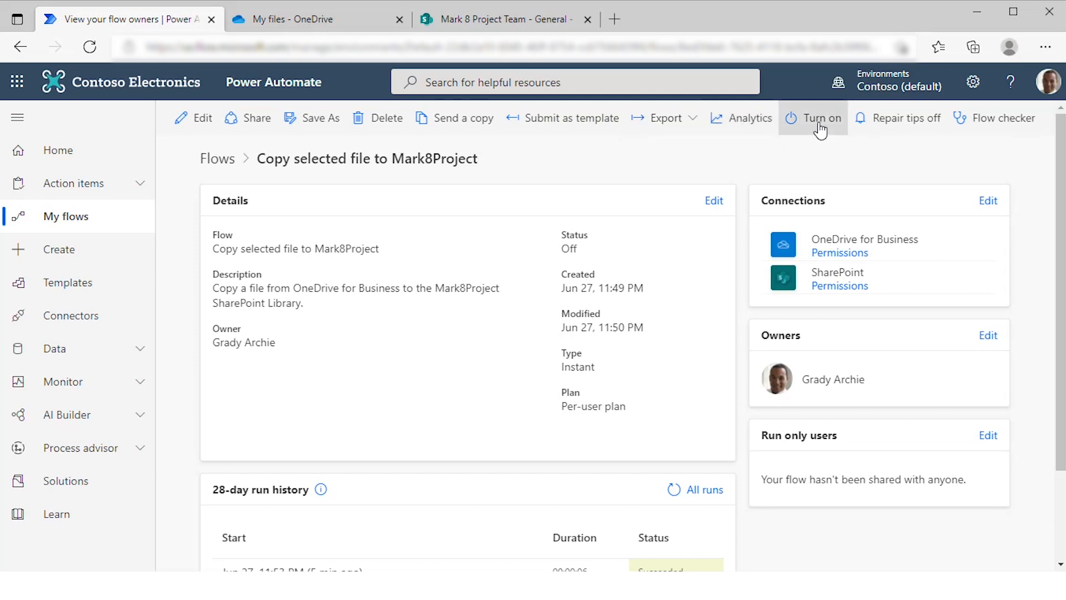
{"action": "left_click", "coordinate": [820, 118]}
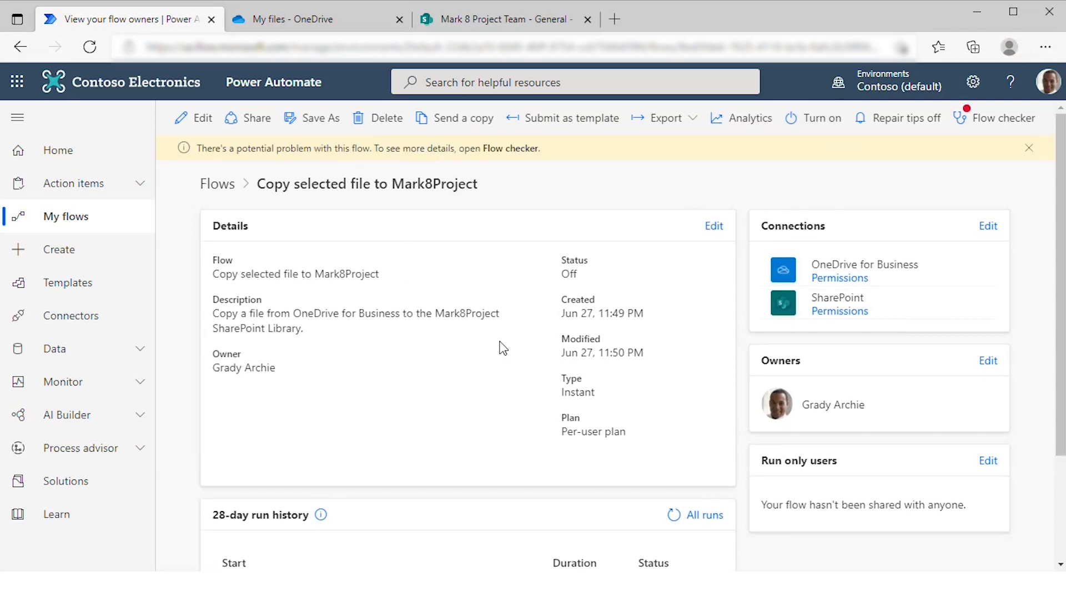
{"action": "mouse_move", "coordinate": [531, 382]}
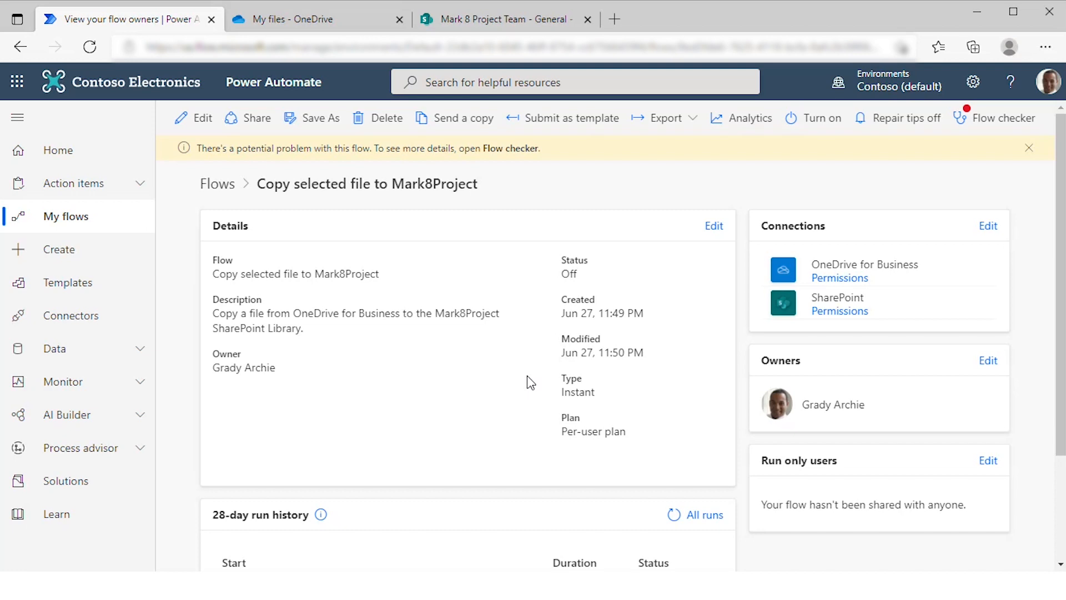
{"action": "mouse_move", "coordinate": [819, 118]}
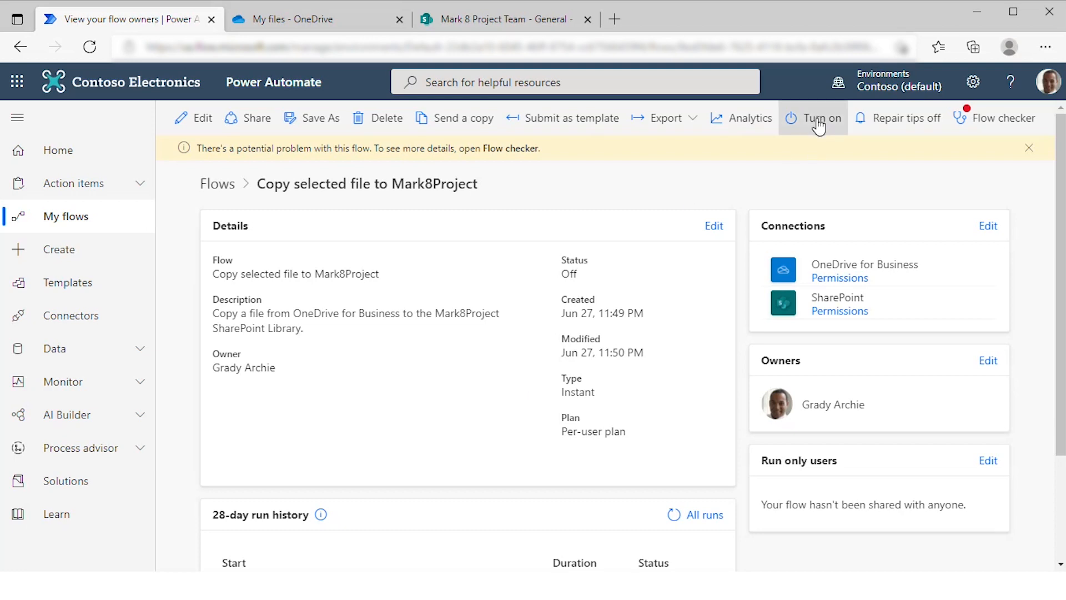
{"action": "mouse_move", "coordinate": [818, 125]}
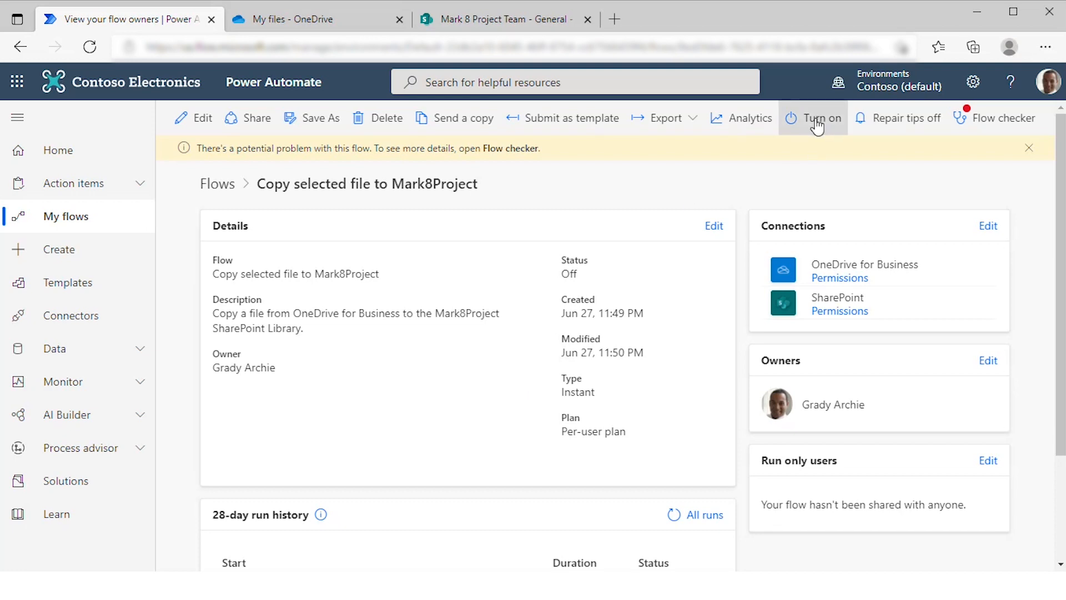
{"action": "left_click", "coordinate": [813, 117]}
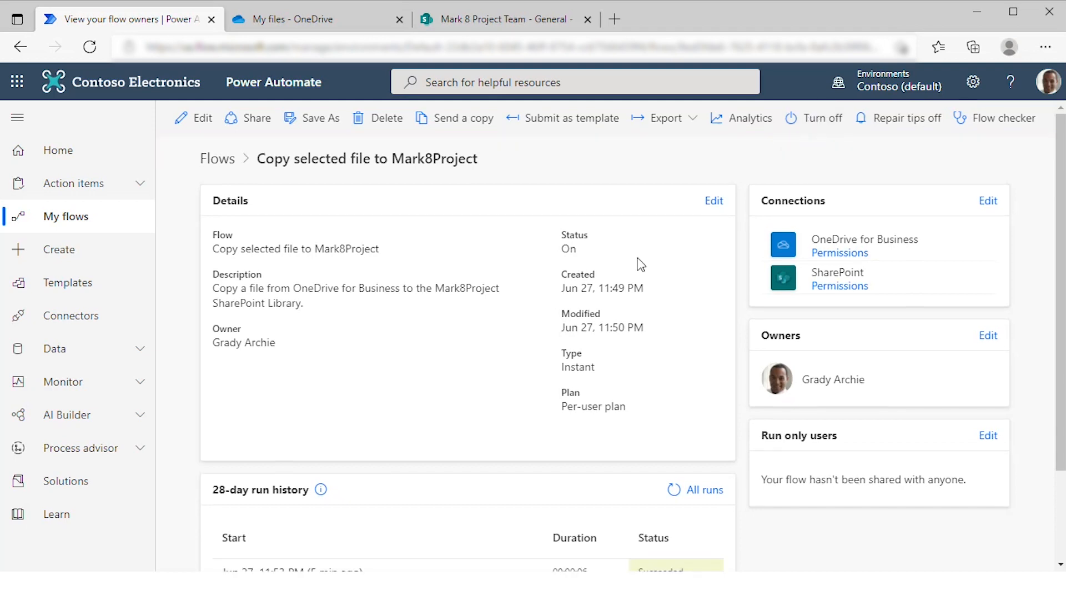
{"action": "mouse_move", "coordinate": [538, 243]}
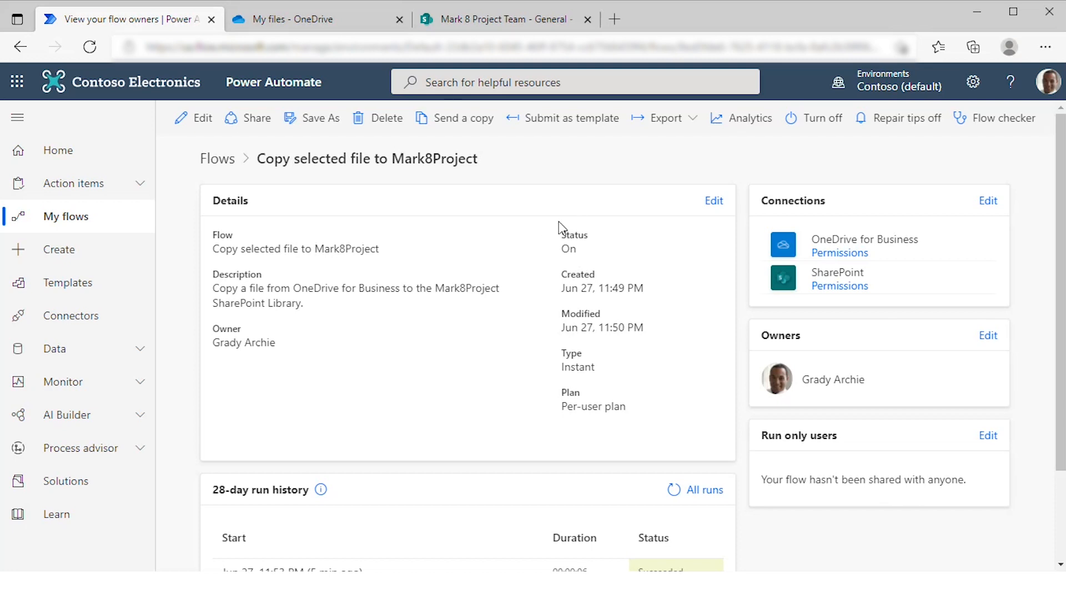
{"action": "mouse_move", "coordinate": [573, 252]}
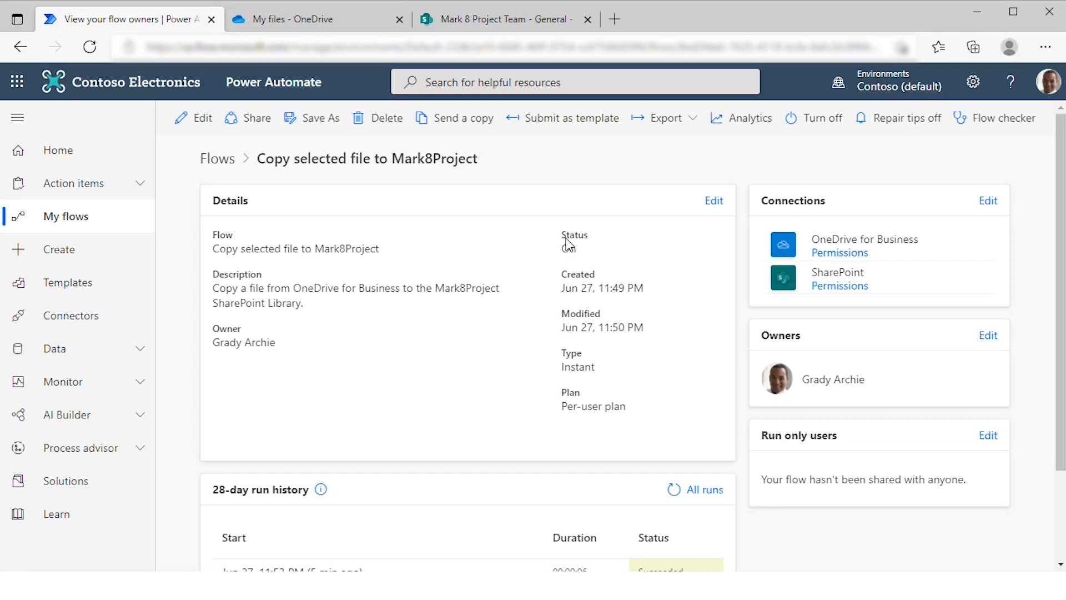
{"action": "mouse_move", "coordinate": [566, 243]}
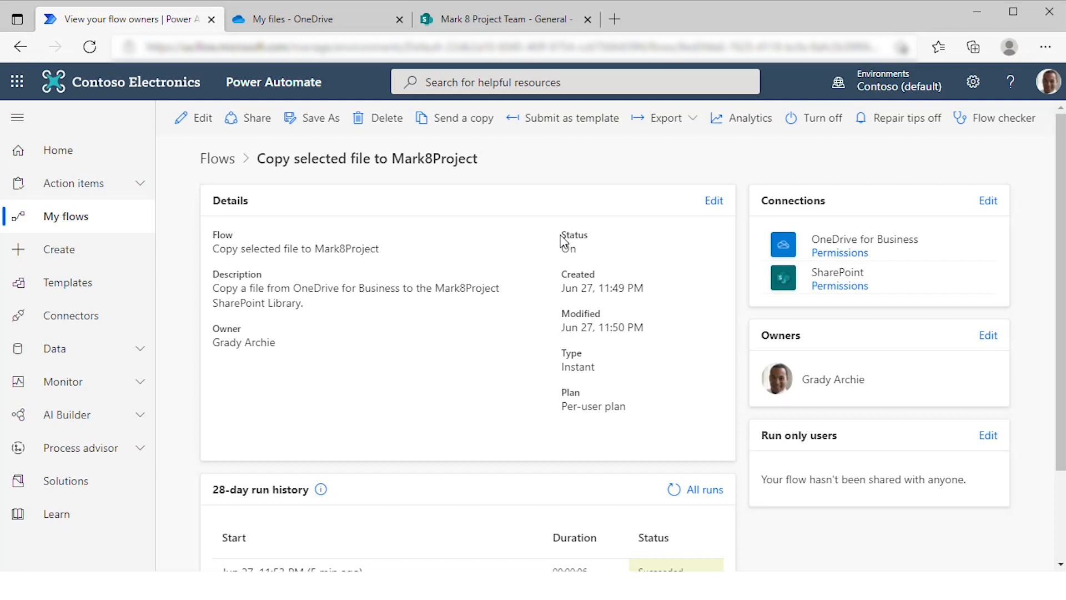
{"action": "mouse_move", "coordinate": [456, 484]}
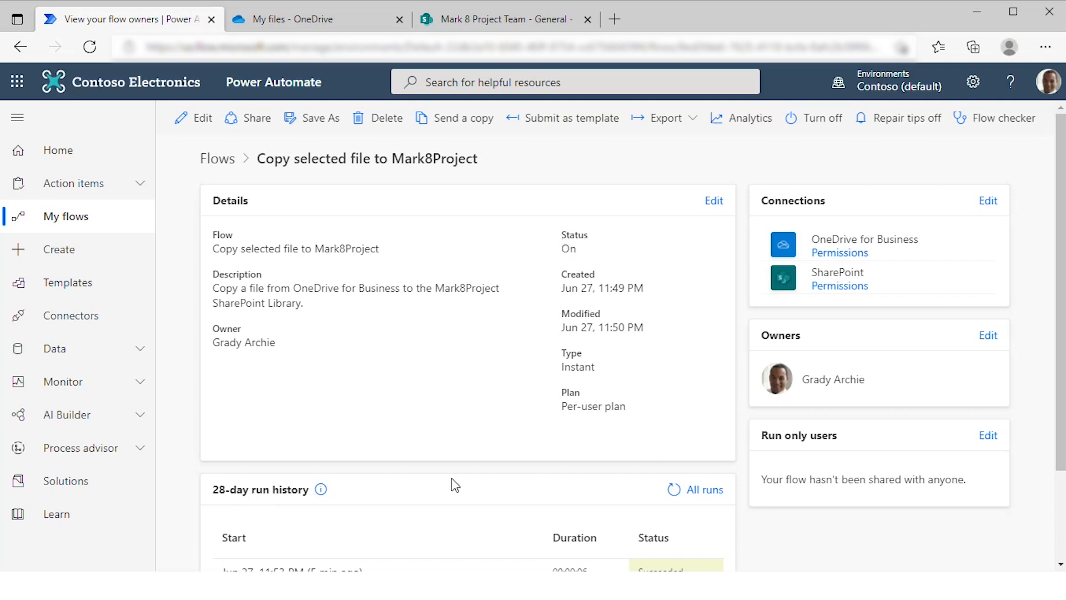
Open the failed Jun 27, 11:52 PM run from the 28-day run history.
{"action": "scroll", "scroll_direction": "down", "scroll_amount": 3}
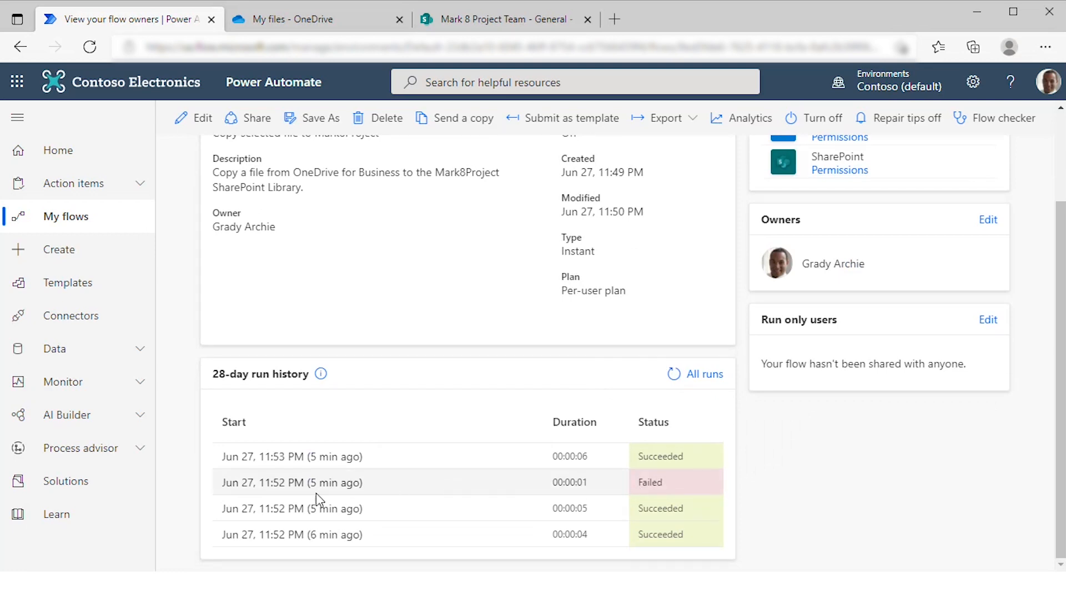
{"action": "mouse_move", "coordinate": [292, 482]}
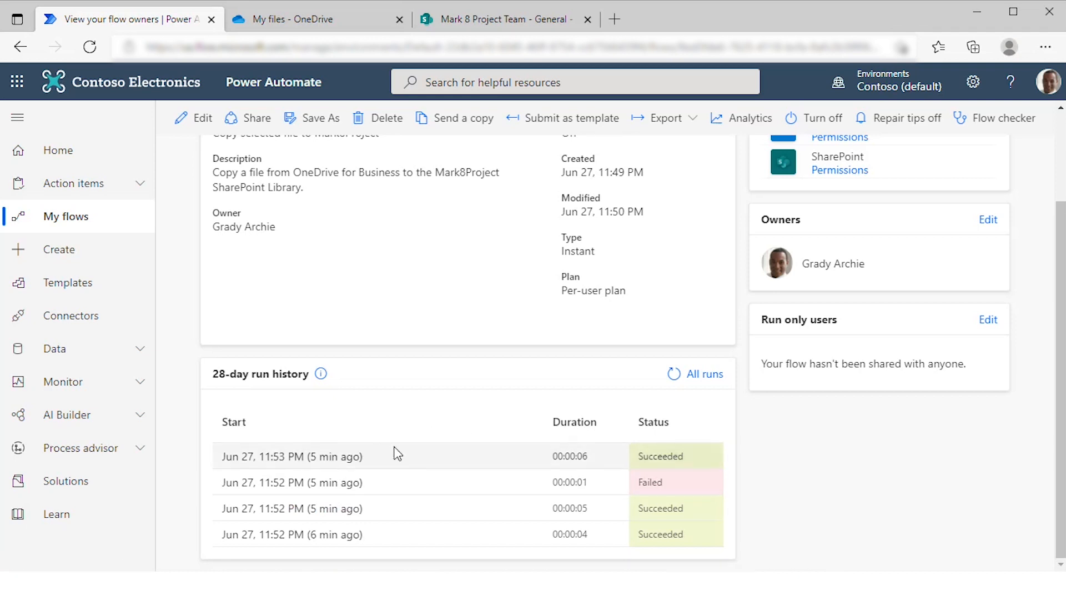
{"action": "mouse_move", "coordinate": [291, 482]}
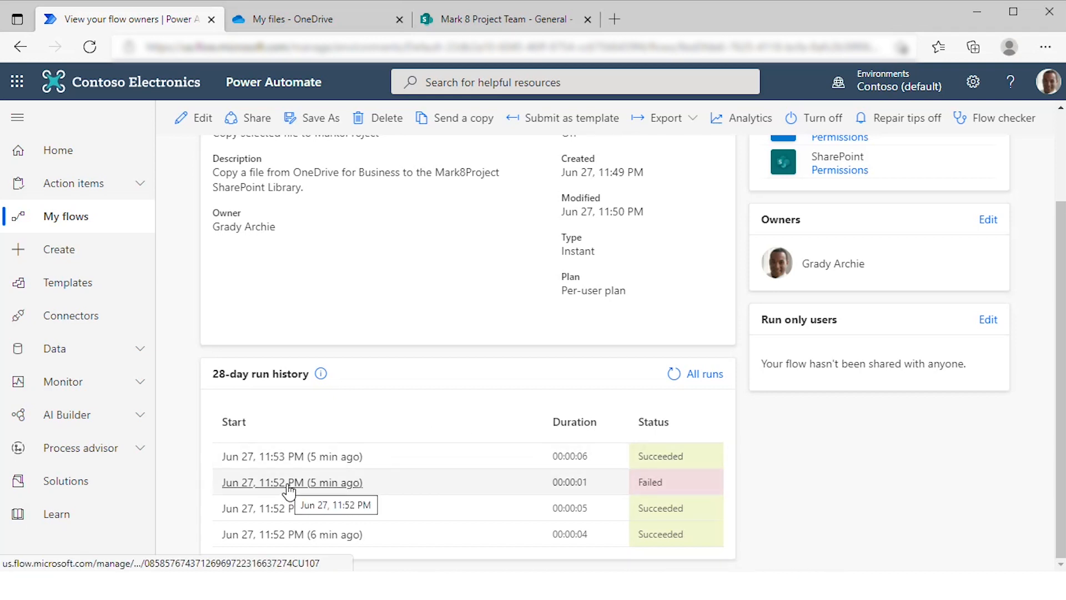
{"action": "left_click", "coordinate": [291, 482]}
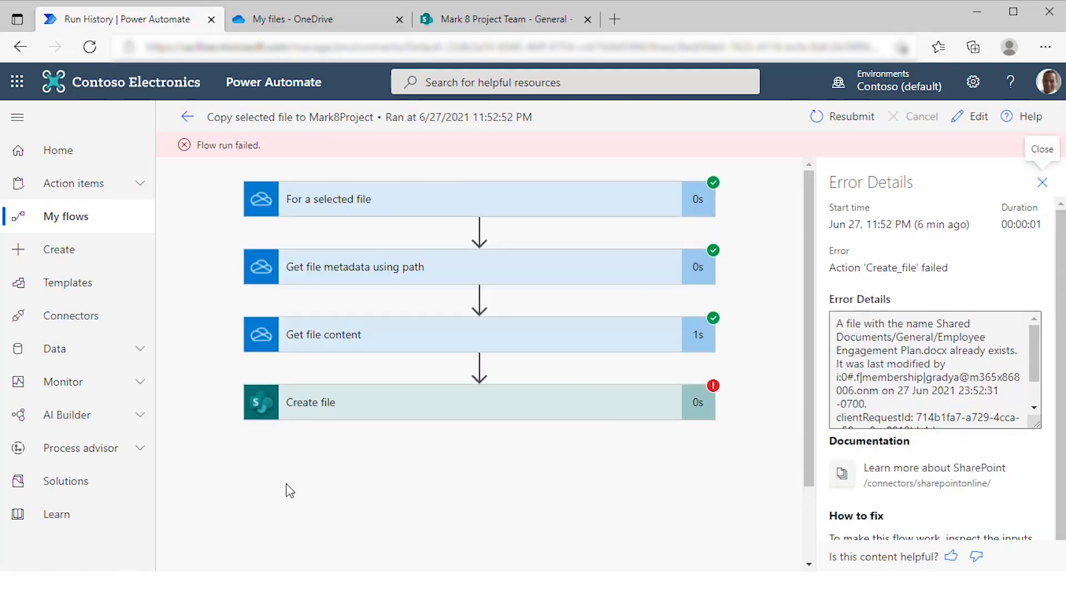
{"action": "mouse_move", "coordinate": [649, 204]}
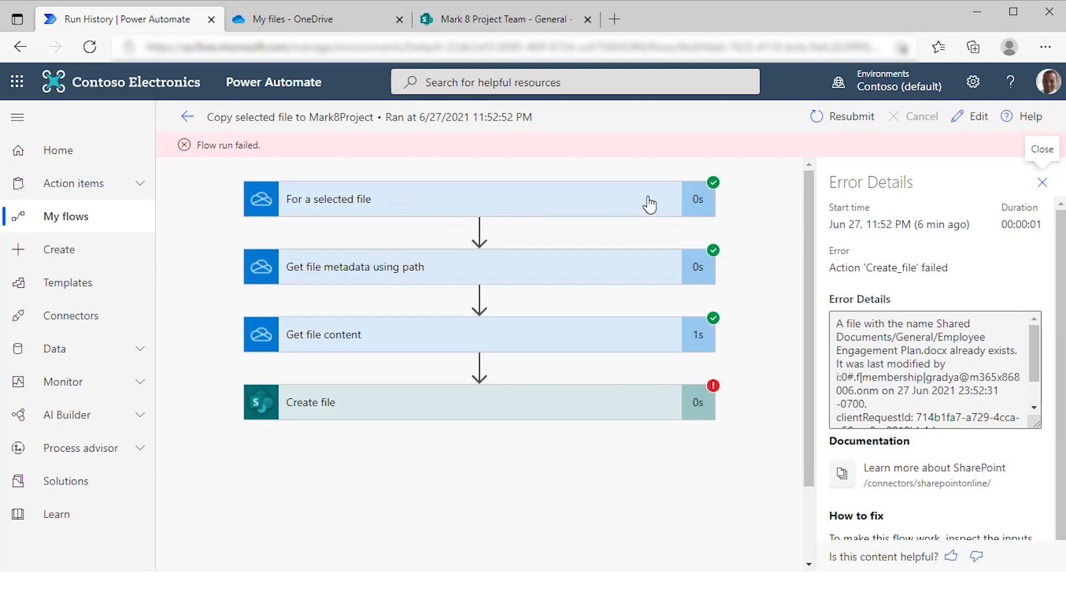
{"action": "mouse_move", "coordinate": [441, 408]}
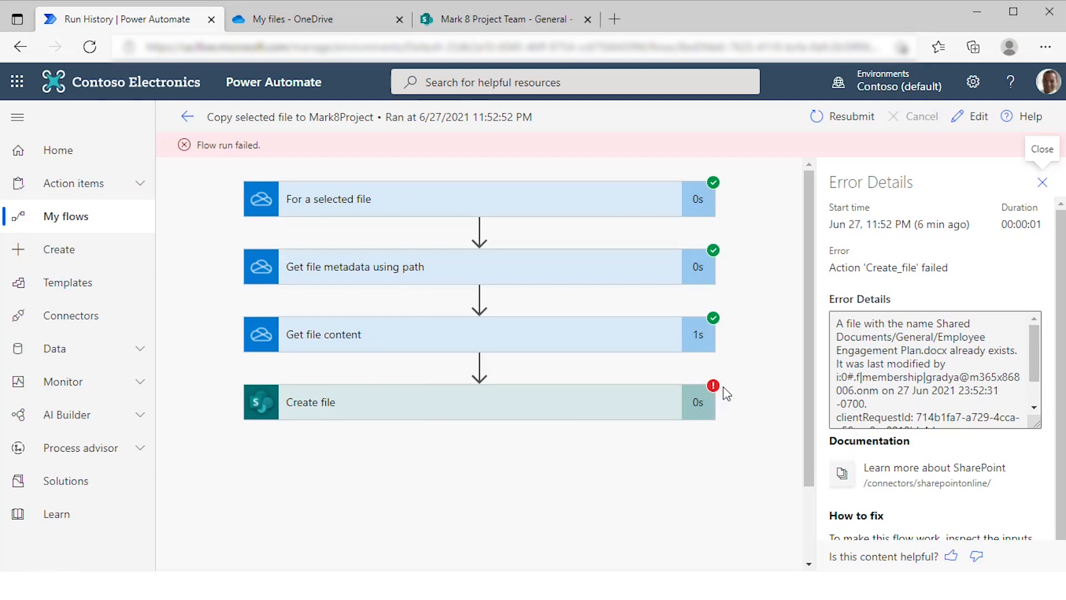
{"action": "mouse_move", "coordinate": [580, 408]}
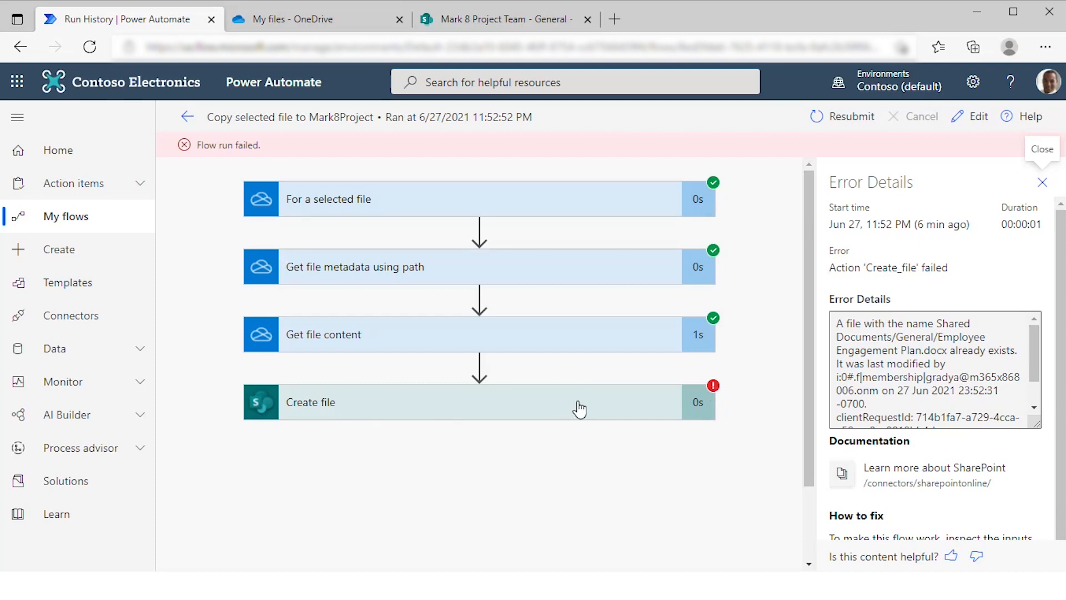
{"action": "mouse_move", "coordinate": [471, 416]}
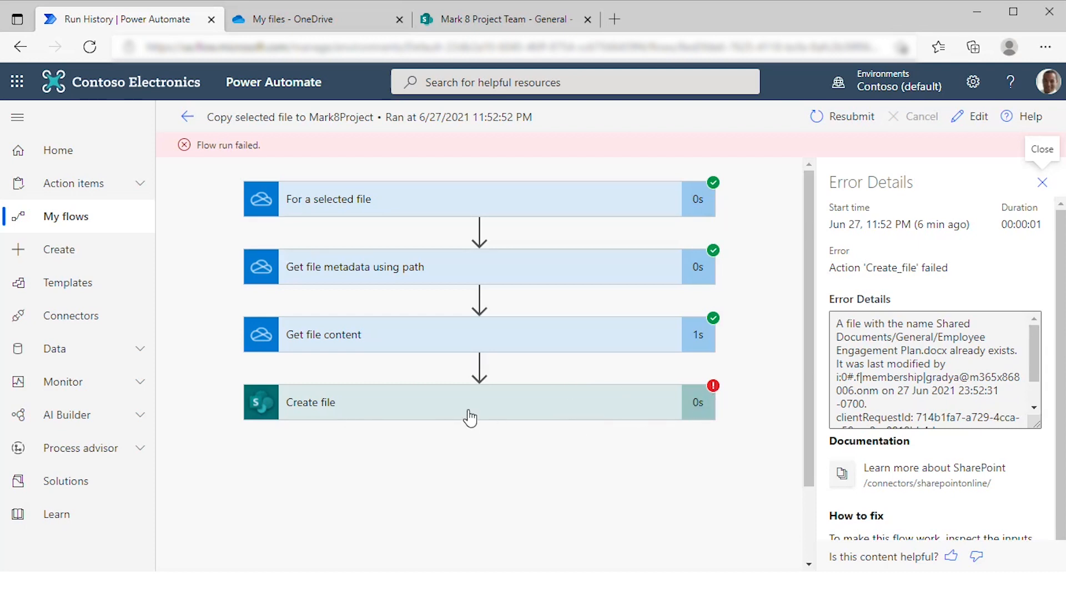
{"action": "mouse_move", "coordinate": [875, 306]}
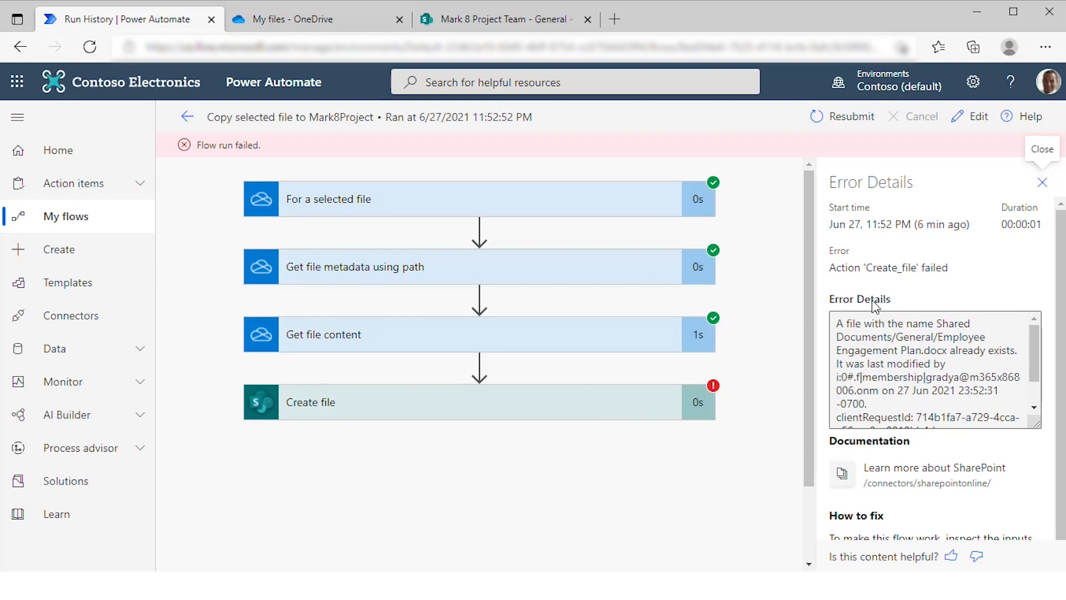
{"action": "mouse_move", "coordinate": [881, 356]}
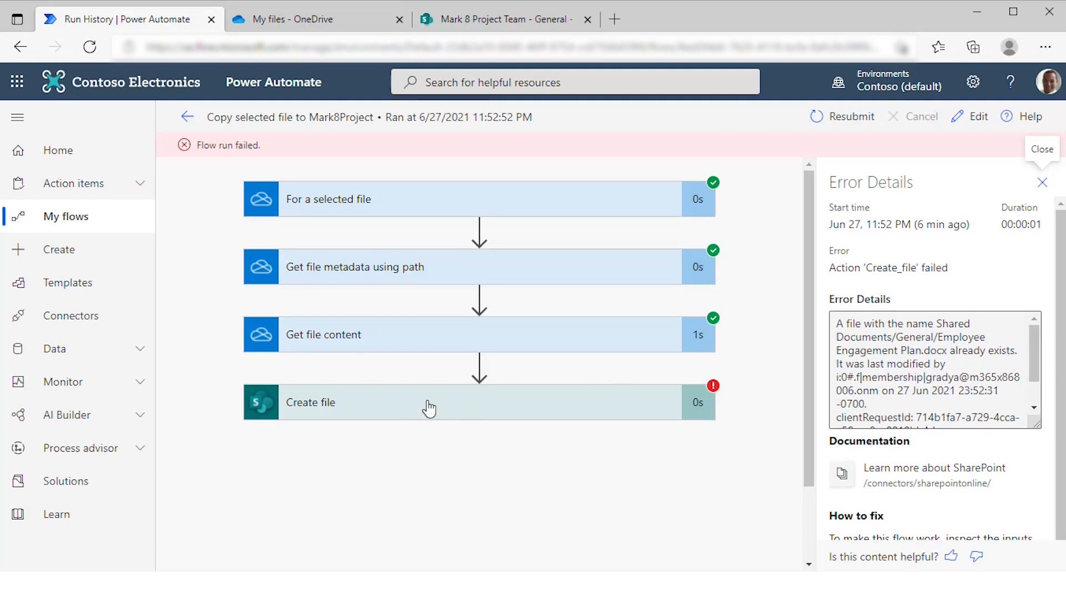
Expand the failed Create file step to see its status 400 file-already-exists output.
{"action": "left_click", "coordinate": [429, 402]}
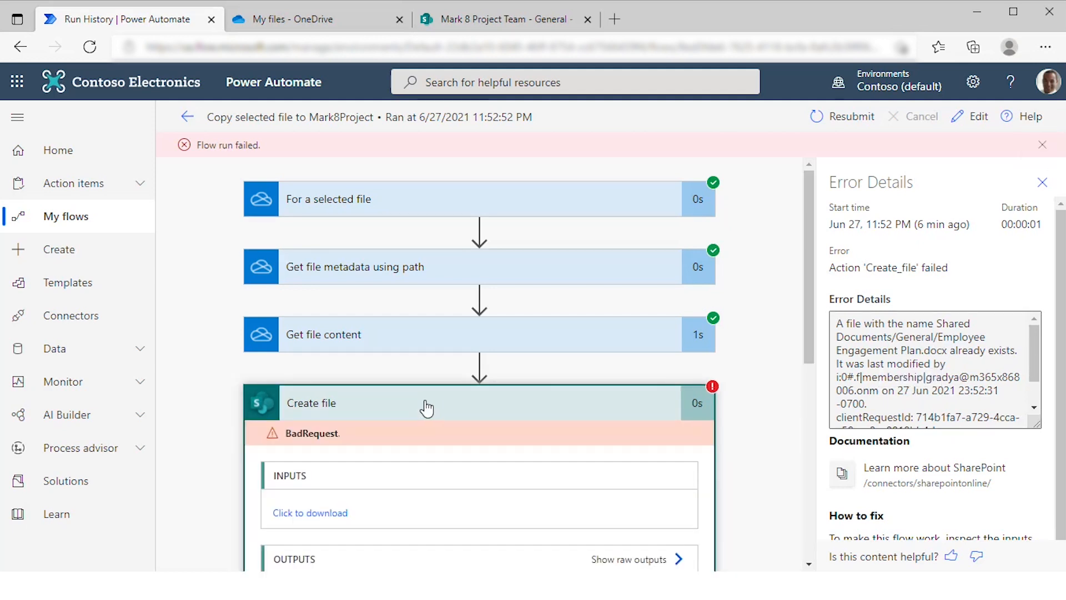
{"action": "scroll", "scroll_direction": "down", "scroll_amount": 3}
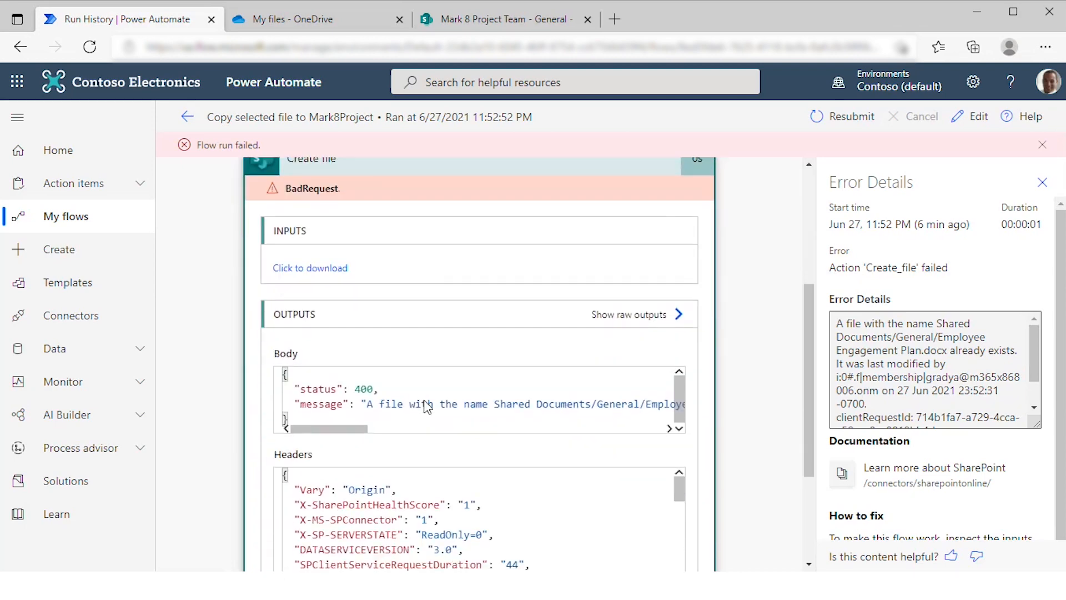
{"action": "scroll", "scroll_direction": "down", "scroll_amount": 3}
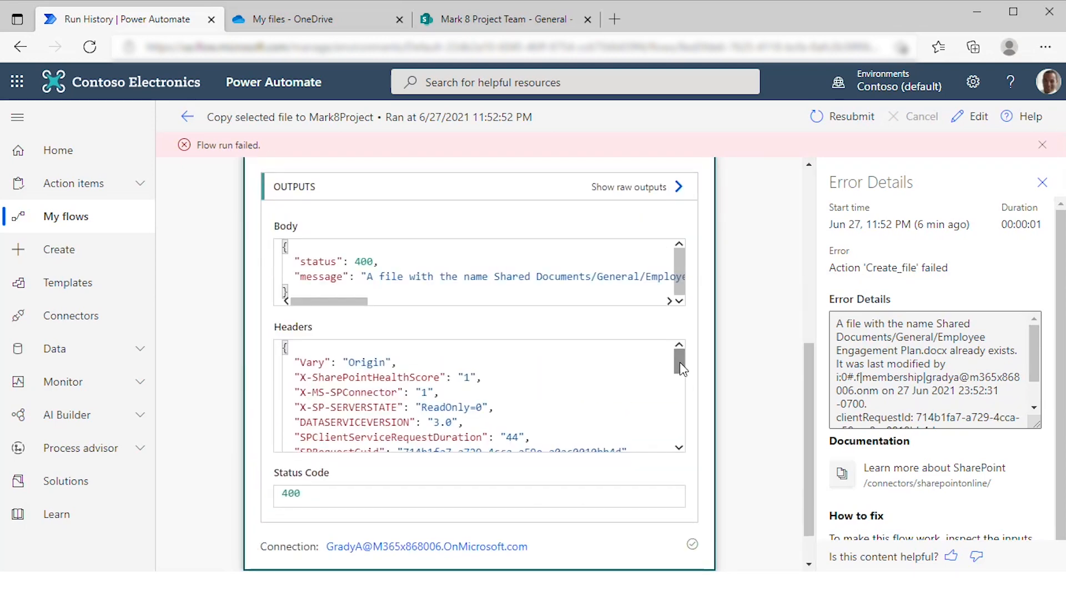
{"action": "scroll", "scroll_direction": "down", "scroll_amount": 3}
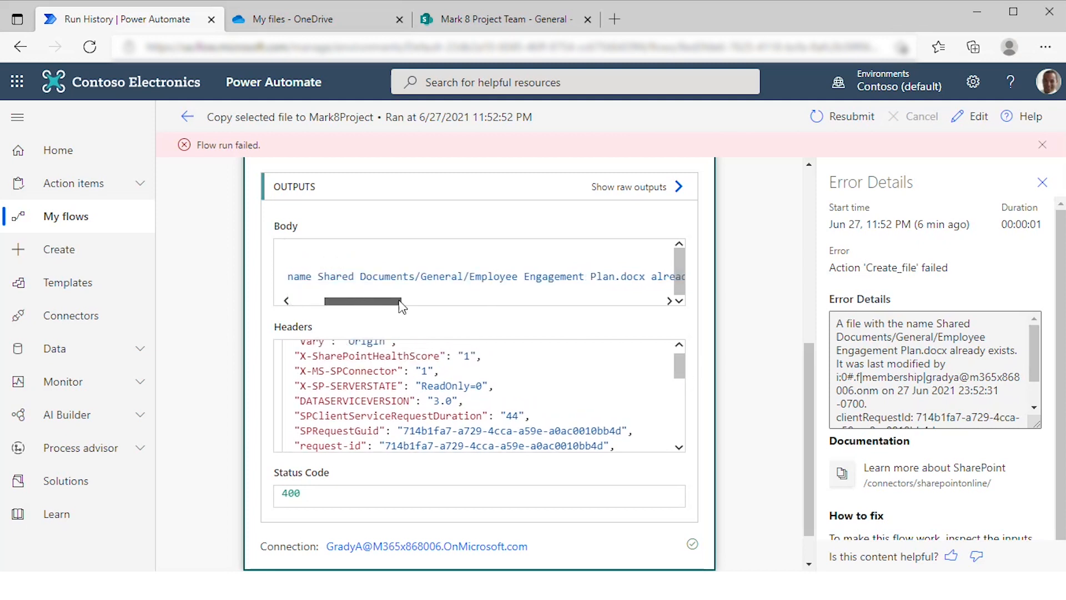
{"action": "left_click_drag", "start_coordinate": [364, 301], "coordinate": [442, 301]}
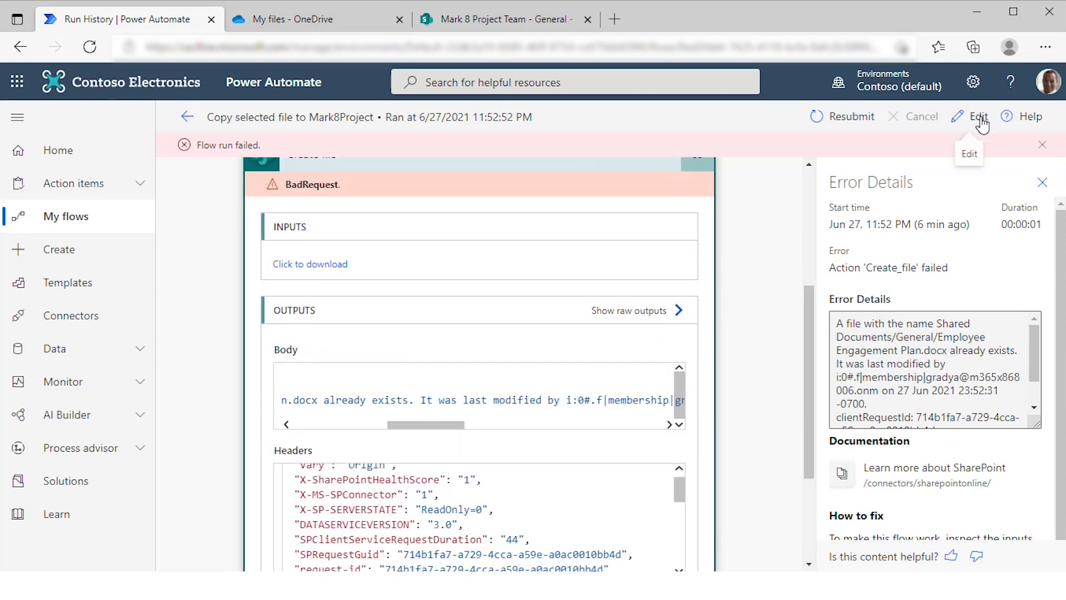
Edit the flow and put utcNow() and an underscore before Name in Create file's File Name.
{"action": "left_click", "coordinate": [977, 116]}
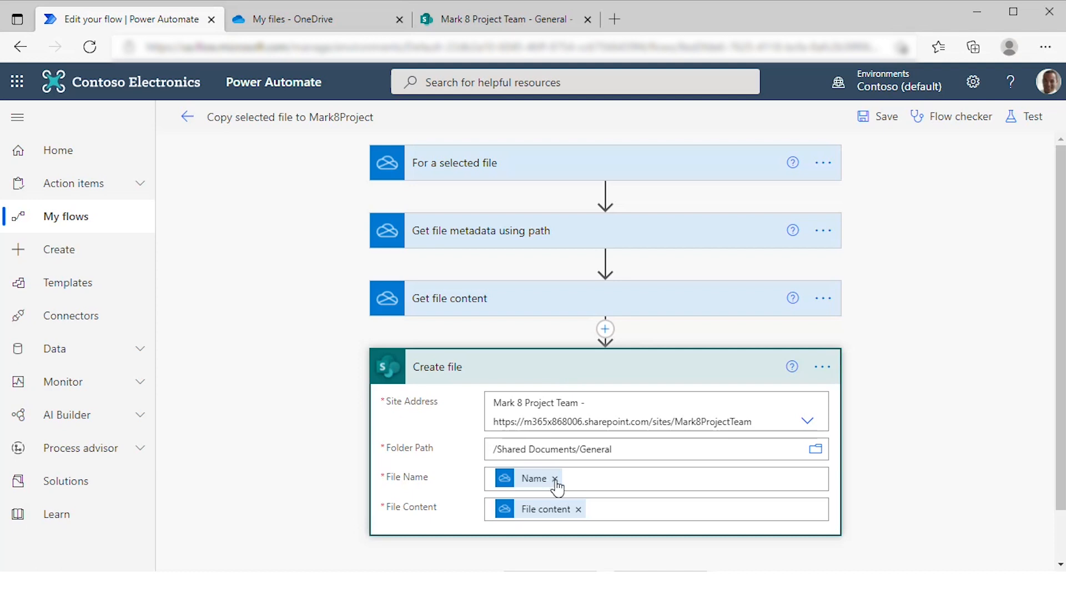
{"action": "left_click", "coordinate": [556, 477]}
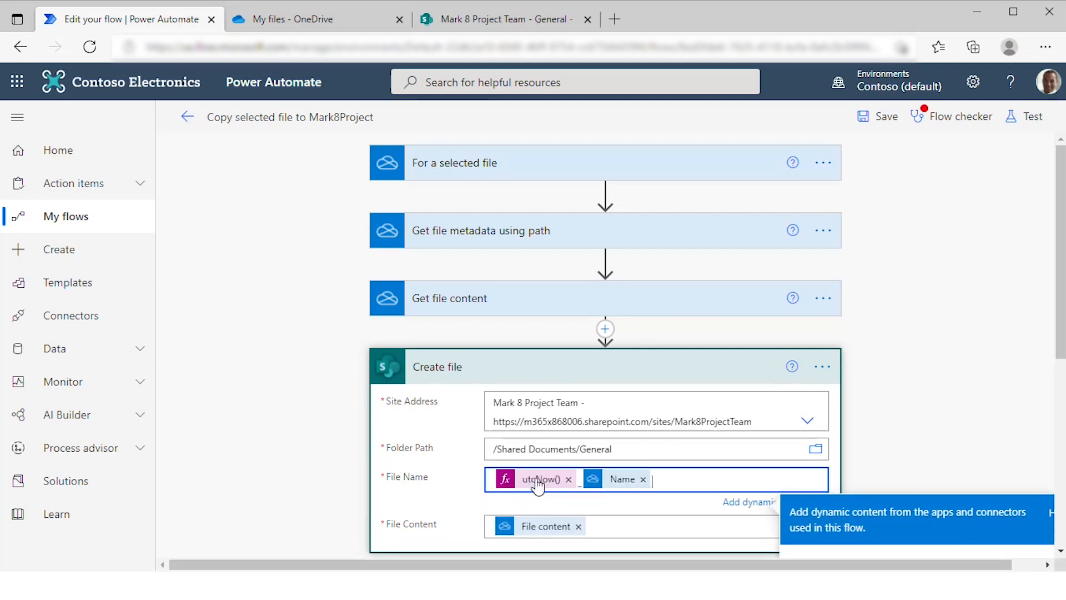
{"action": "mouse_move", "coordinate": [622, 479]}
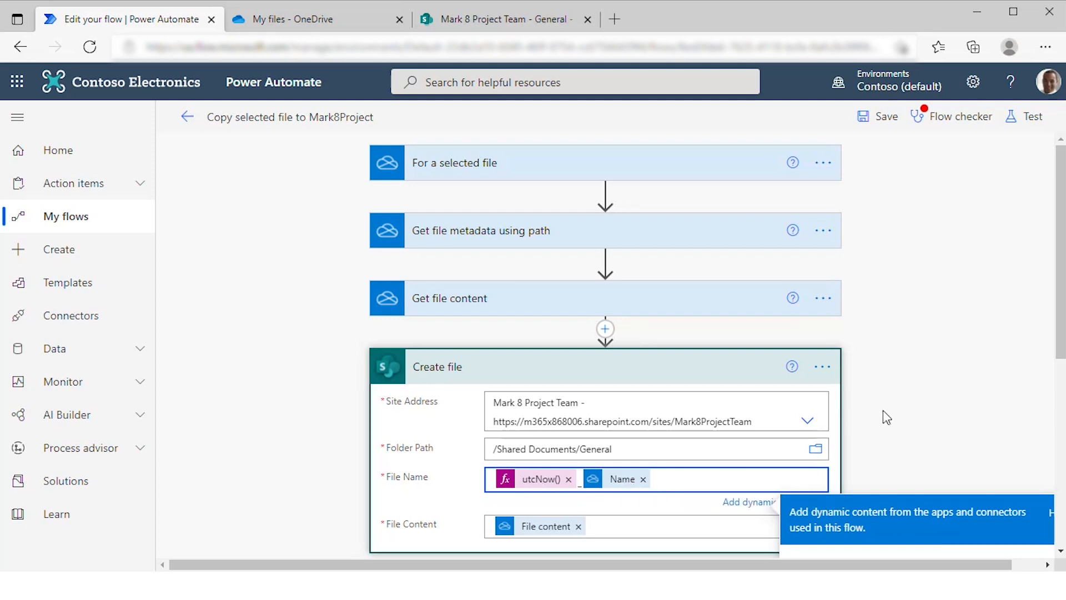
{"action": "mouse_move", "coordinate": [897, 389]}
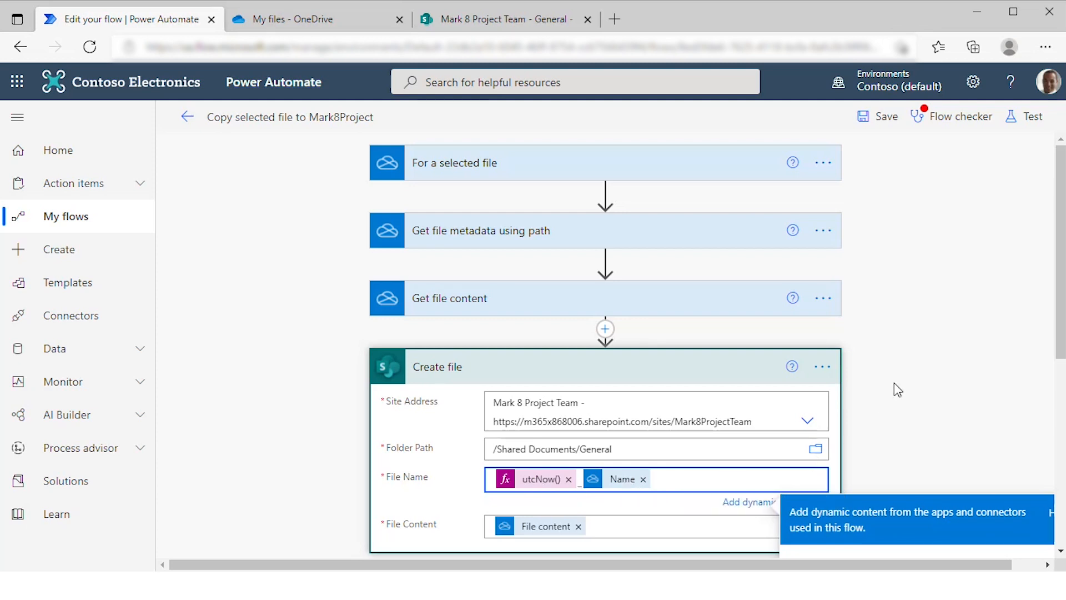
{"action": "mouse_move", "coordinate": [885, 116]}
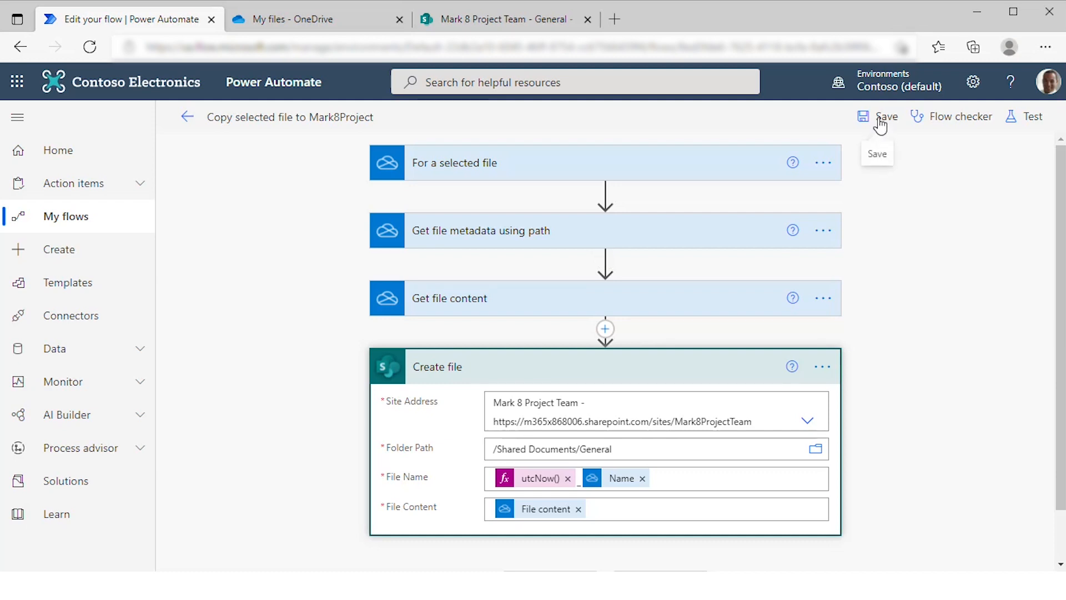
Save the flow so the 'ready to go' banner appears.
{"action": "left_click", "coordinate": [886, 117]}
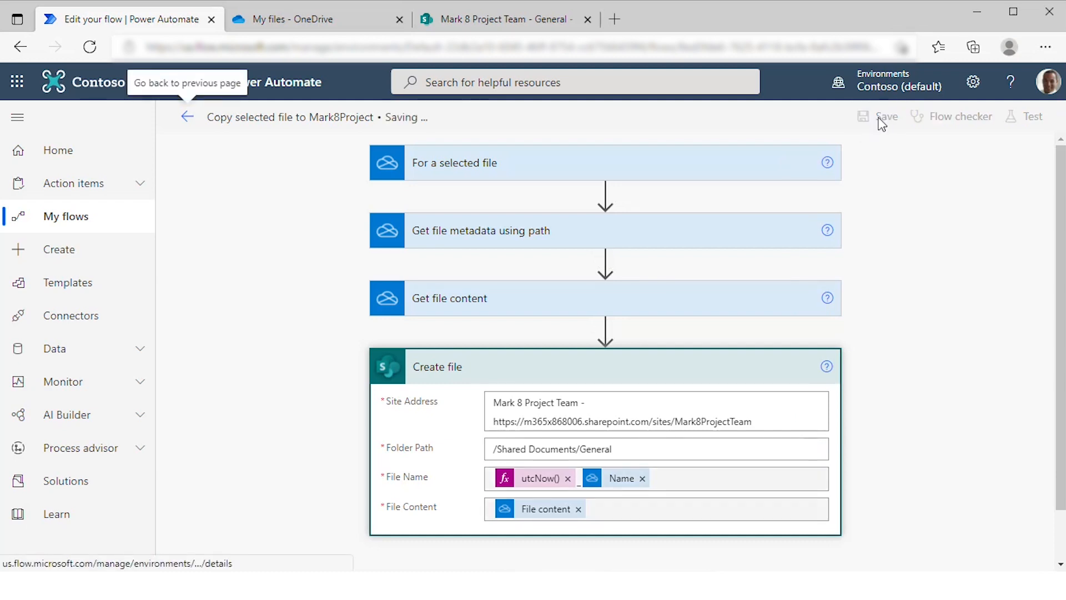
{"action": "left_click", "coordinate": [887, 117]}
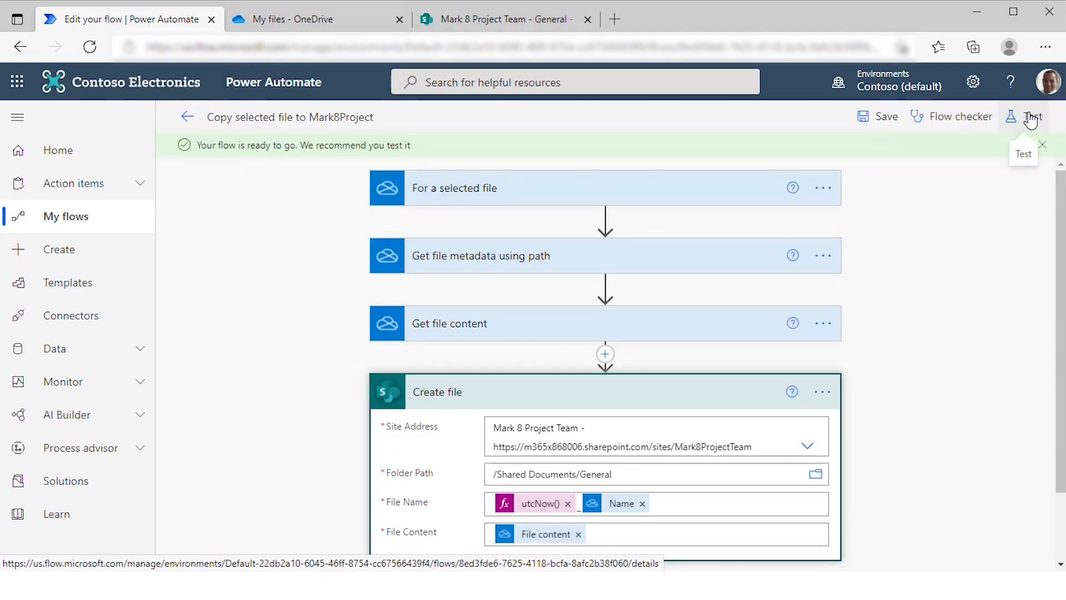
Test automatically with the failed run's recently used trigger and run it to success.
{"action": "left_click", "coordinate": [1033, 116]}
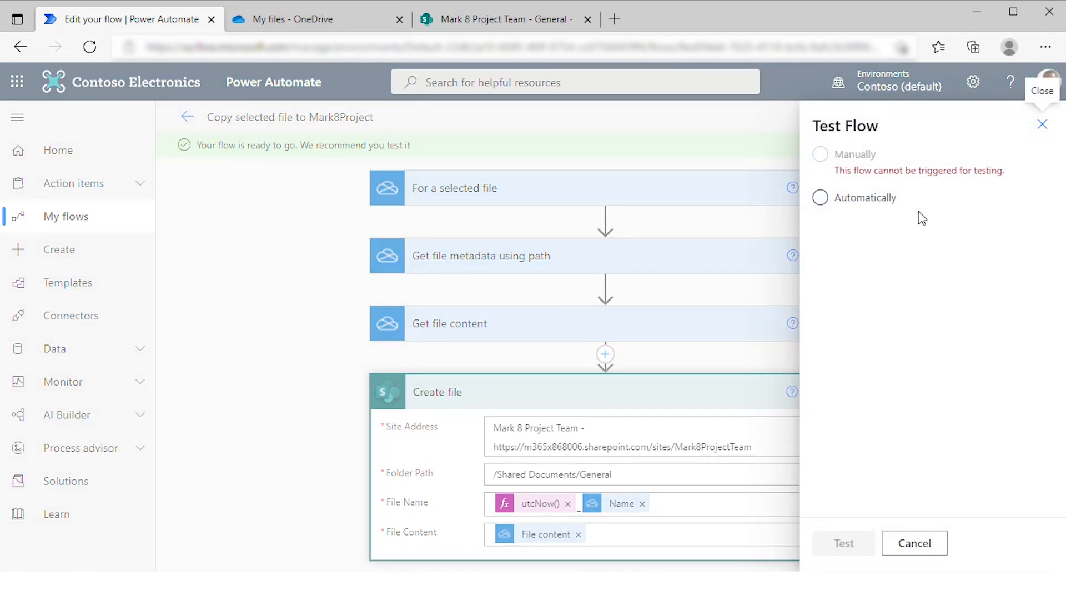
{"action": "left_click", "coordinate": [819, 198]}
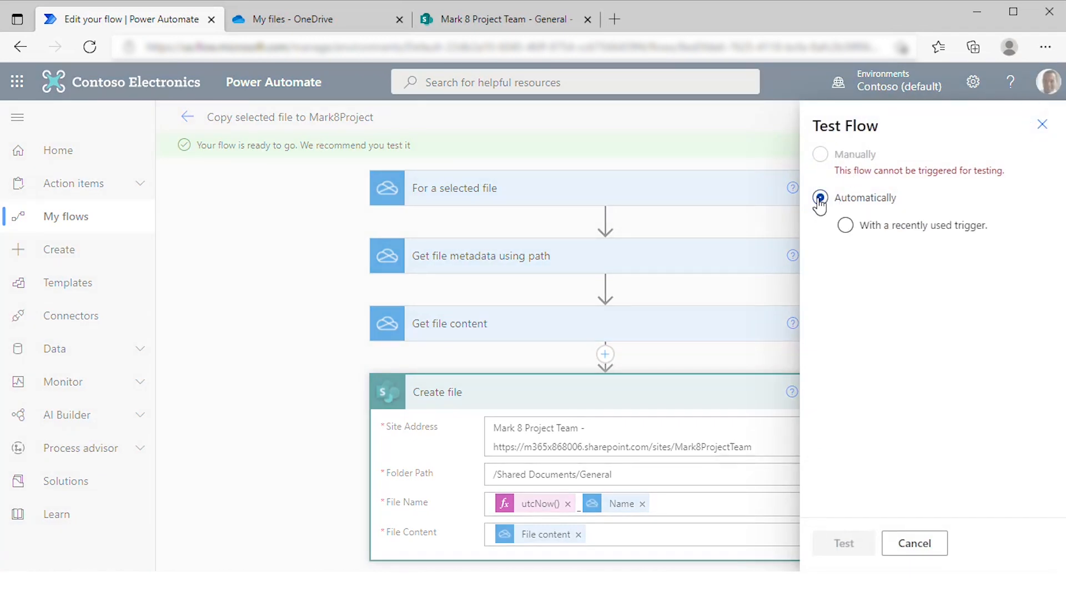
{"action": "left_click", "coordinate": [820, 197]}
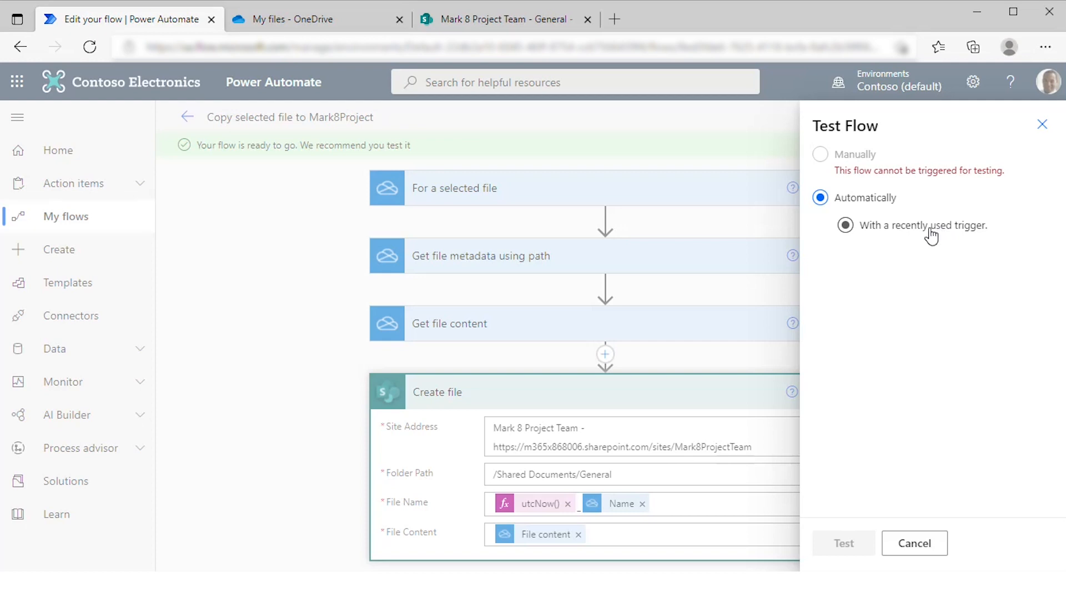
{"action": "left_click", "coordinate": [844, 226]}
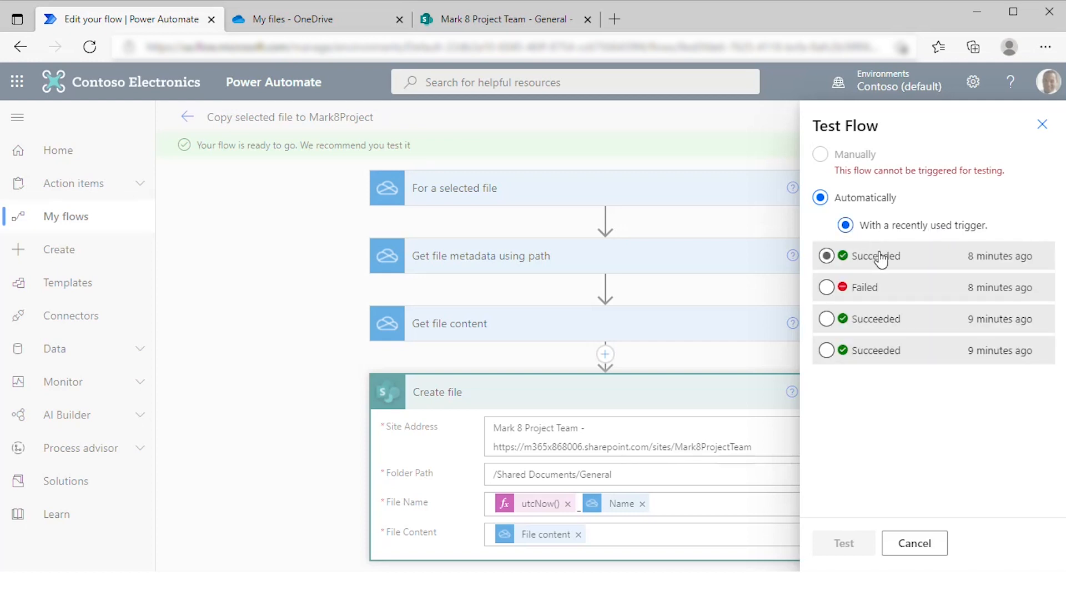
{"action": "left_click", "coordinate": [826, 349]}
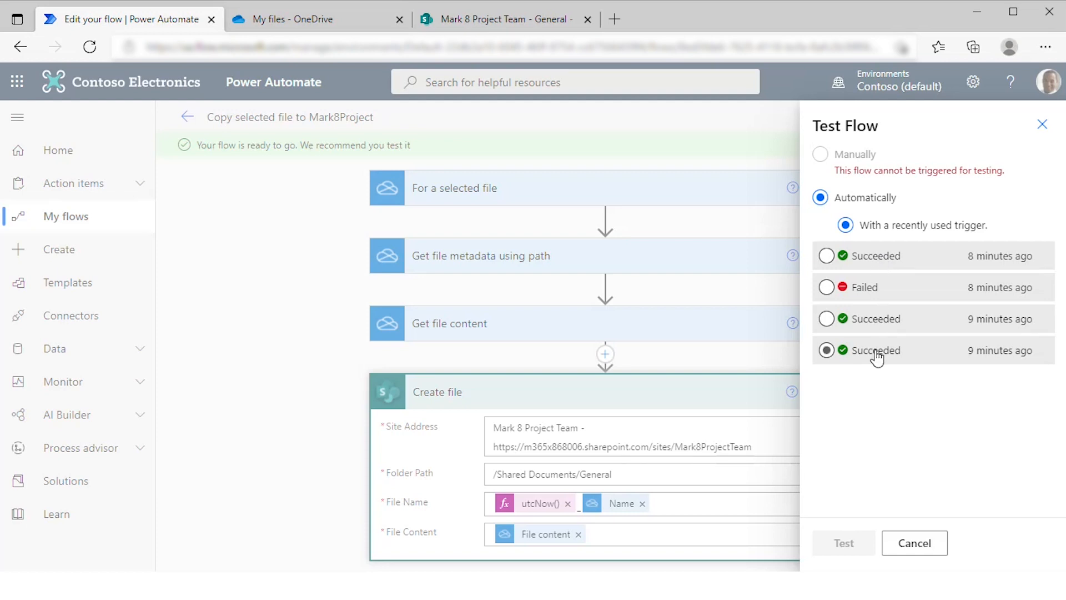
{"action": "left_click", "coordinate": [826, 286]}
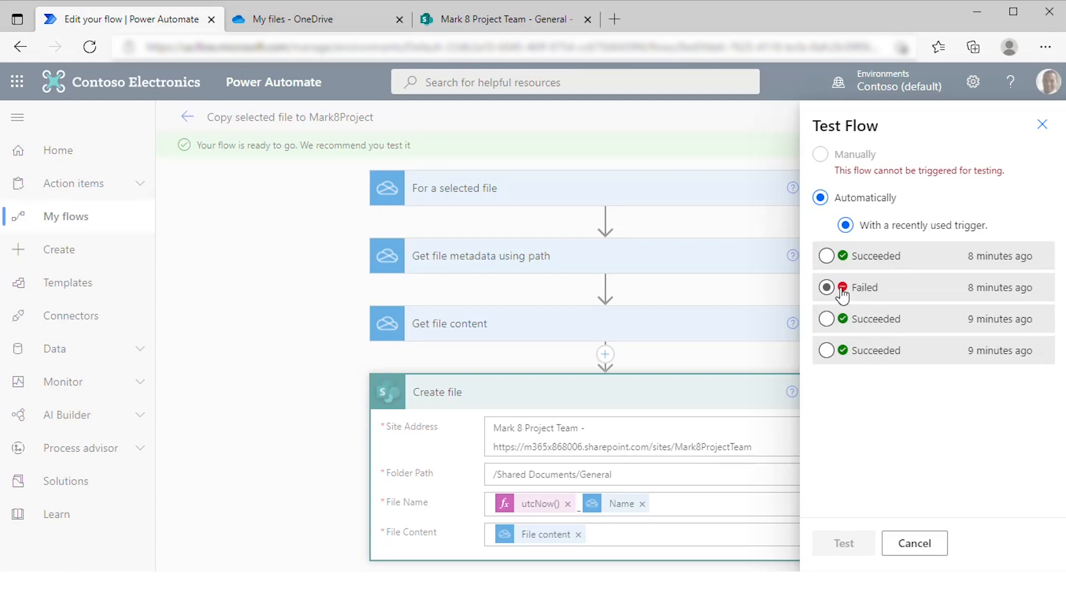
{"action": "left_click", "coordinate": [826, 287]}
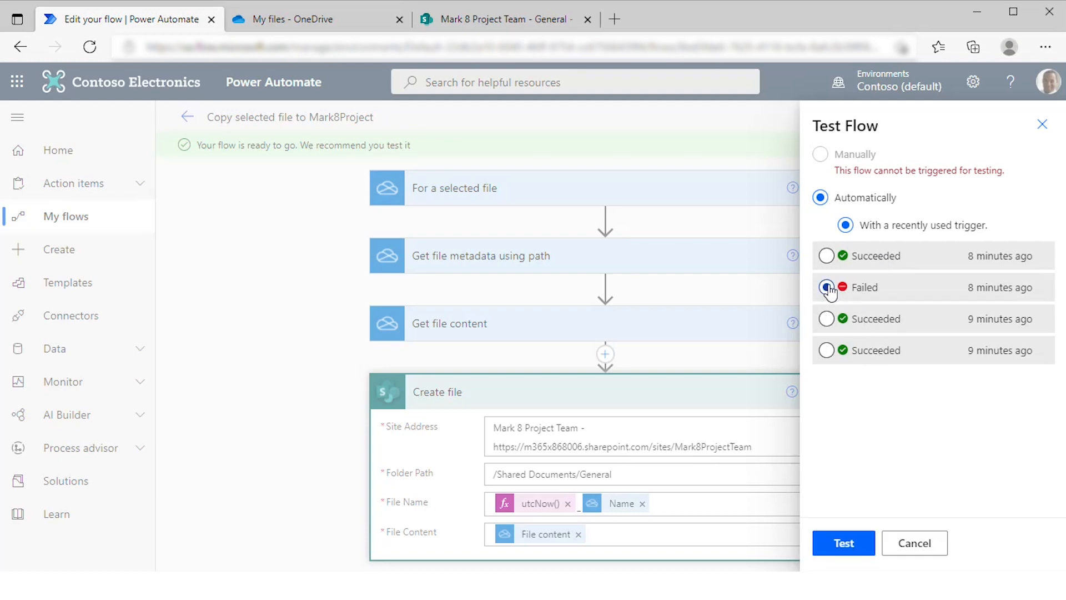
{"action": "left_click", "coordinate": [826, 286]}
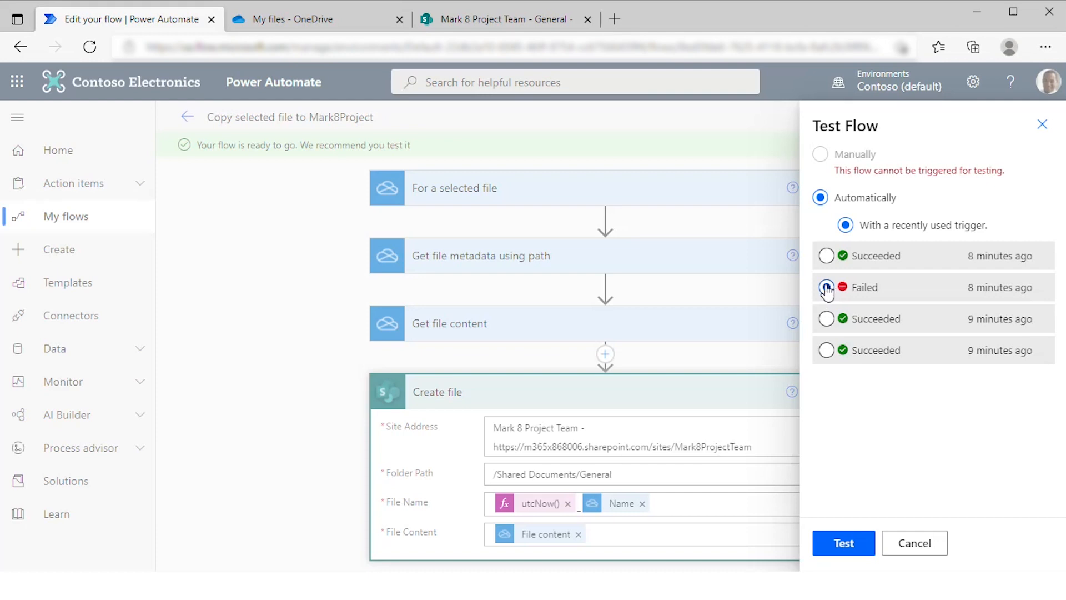
{"action": "left_click", "coordinate": [825, 287]}
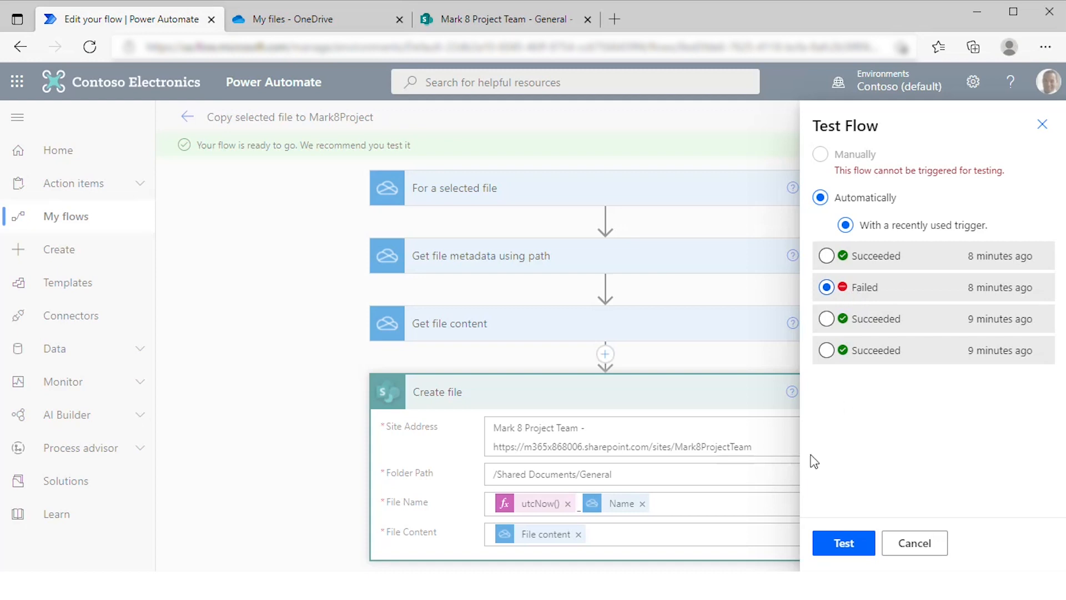
{"action": "left_click", "coordinate": [843, 543]}
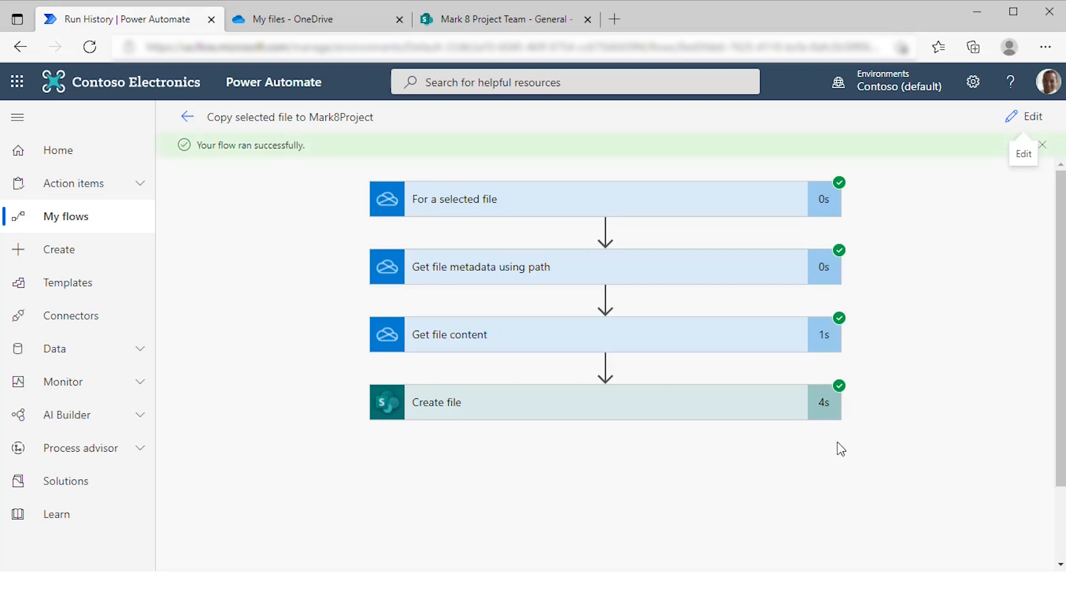
Verify the timestamped Employee Engagement Plan copy in SharePoint's General library, then return to the flow's details page.
{"action": "left_click", "coordinate": [503, 19]}
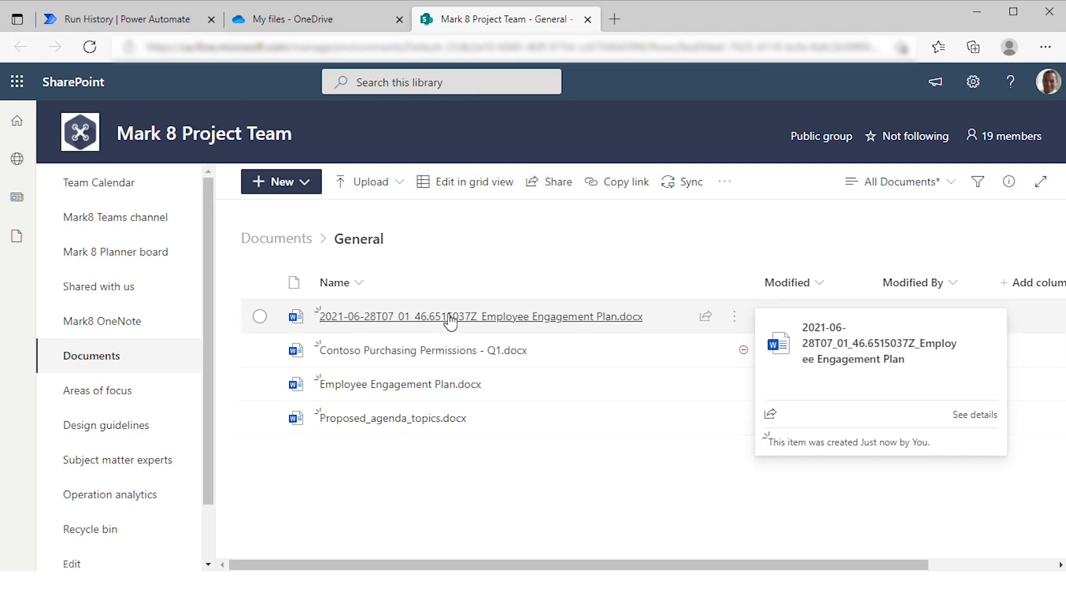
{"action": "mouse_move", "coordinate": [510, 326]}
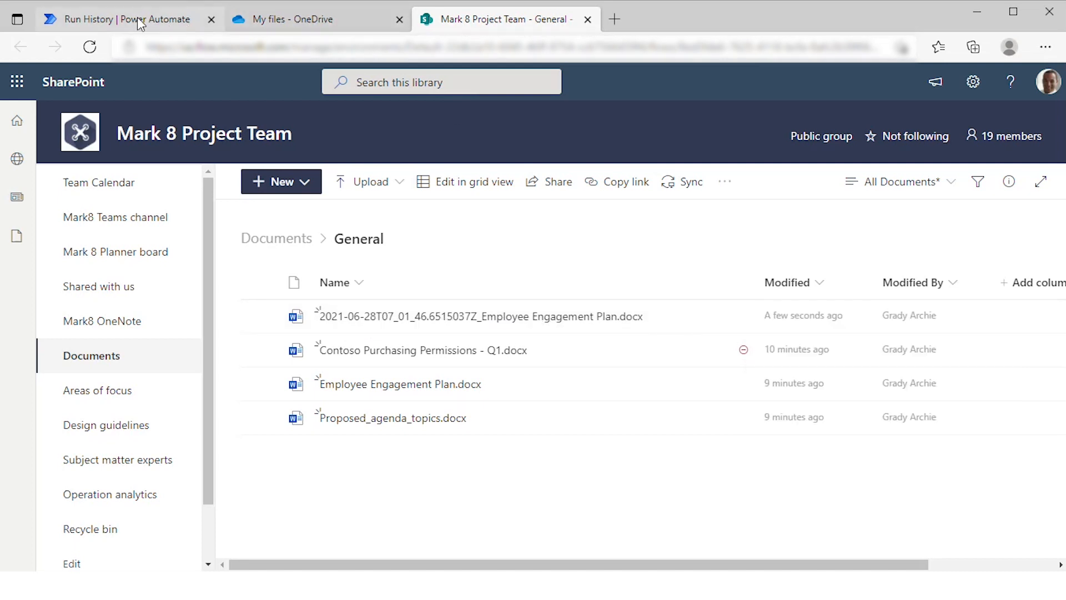
{"action": "left_click", "coordinate": [122, 19]}
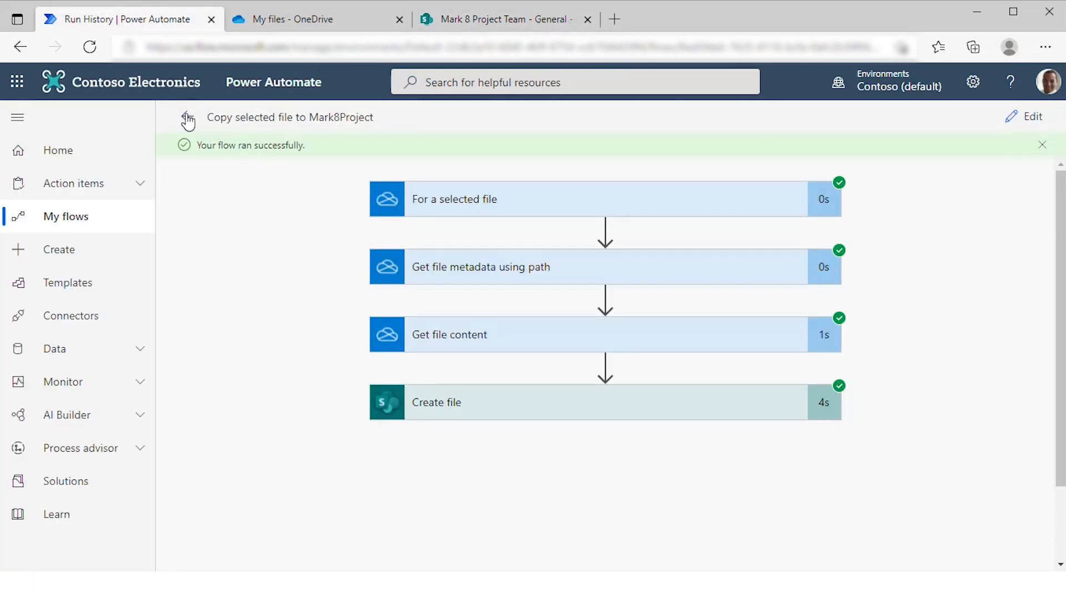
{"action": "left_click", "coordinate": [189, 116]}
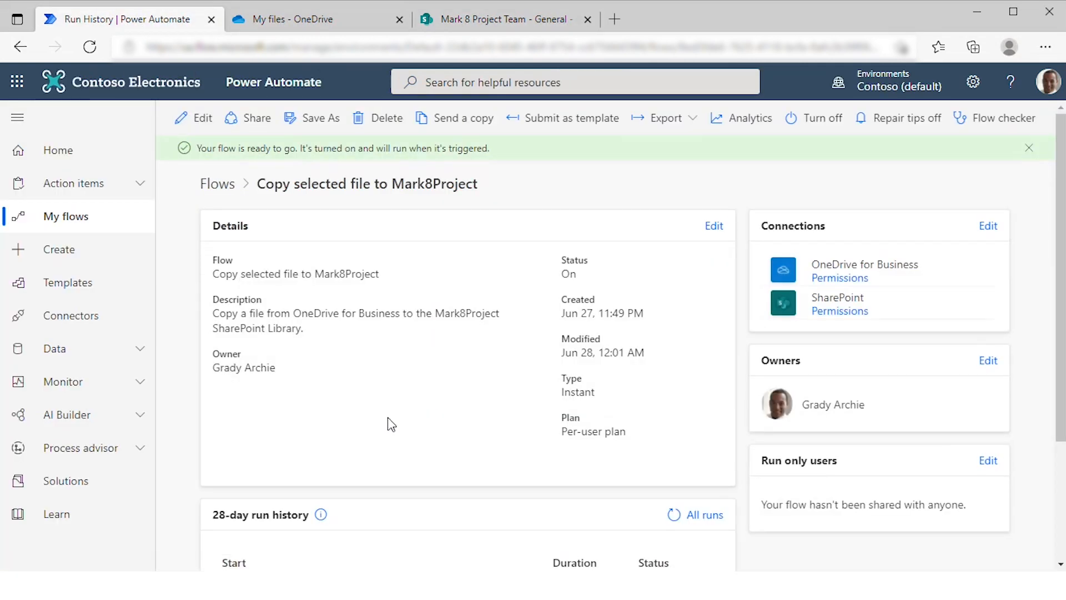